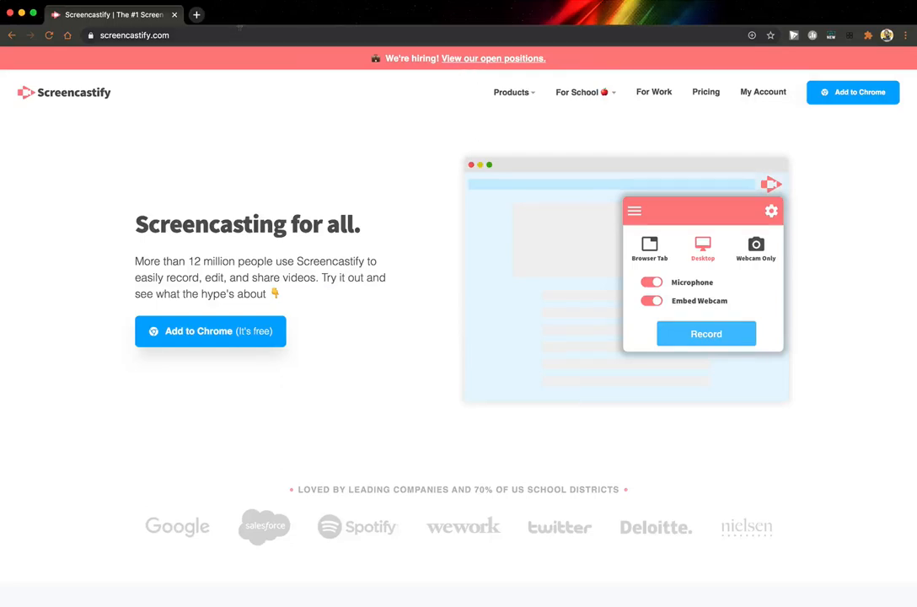
Install the Screencastify - Screen Video Recorder extension into Chrome through the Chrome Web Store
left_click(210, 331)
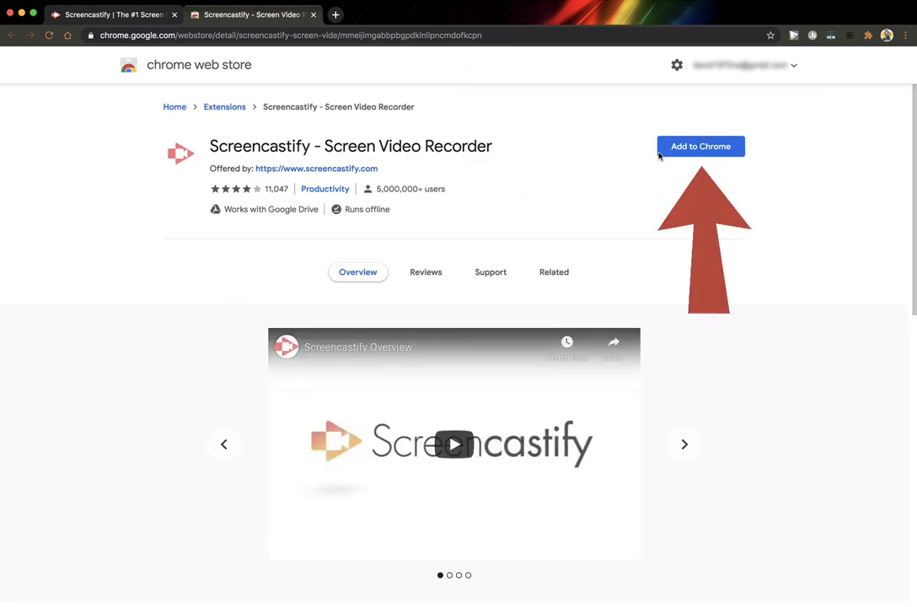
left_click(700, 146)
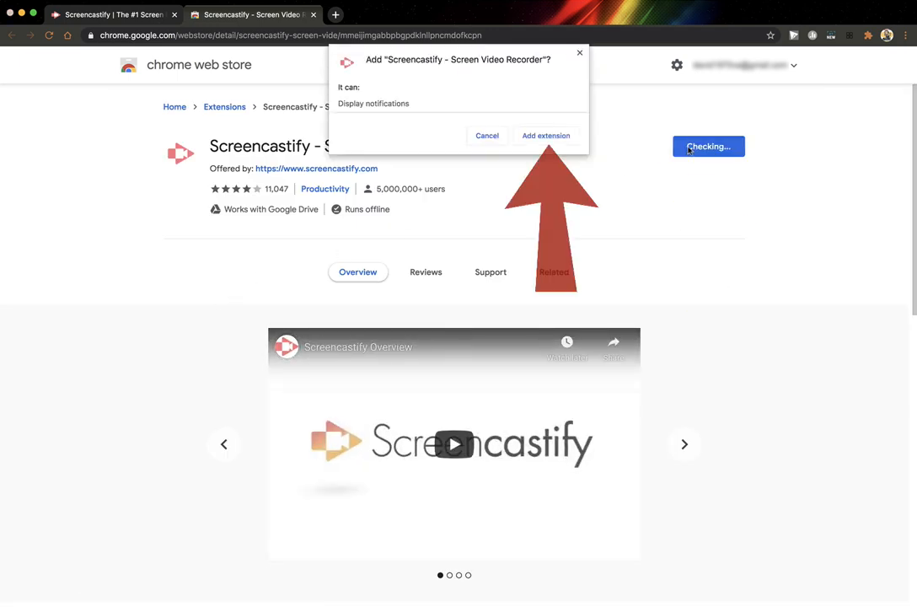
left_click(546, 135)
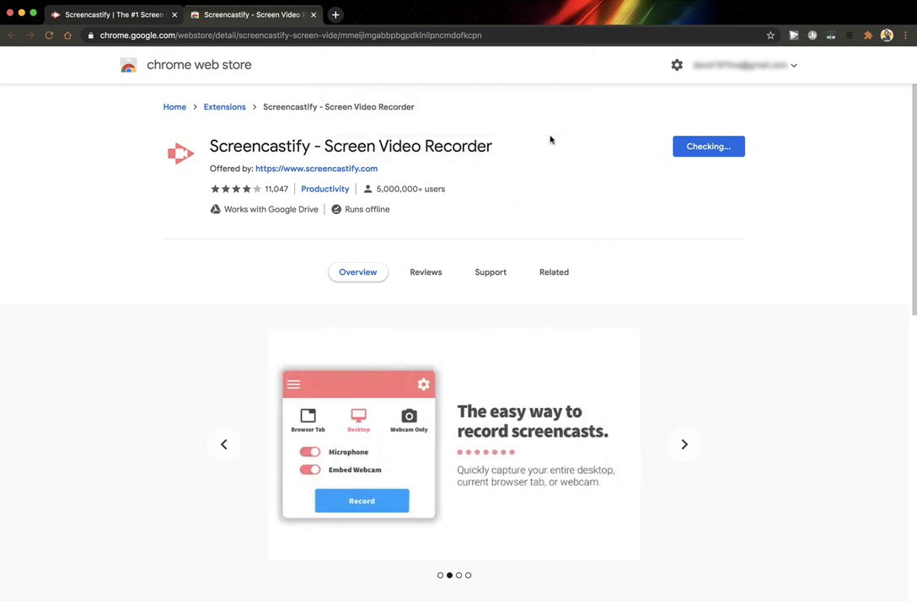
left_click(553, 272)
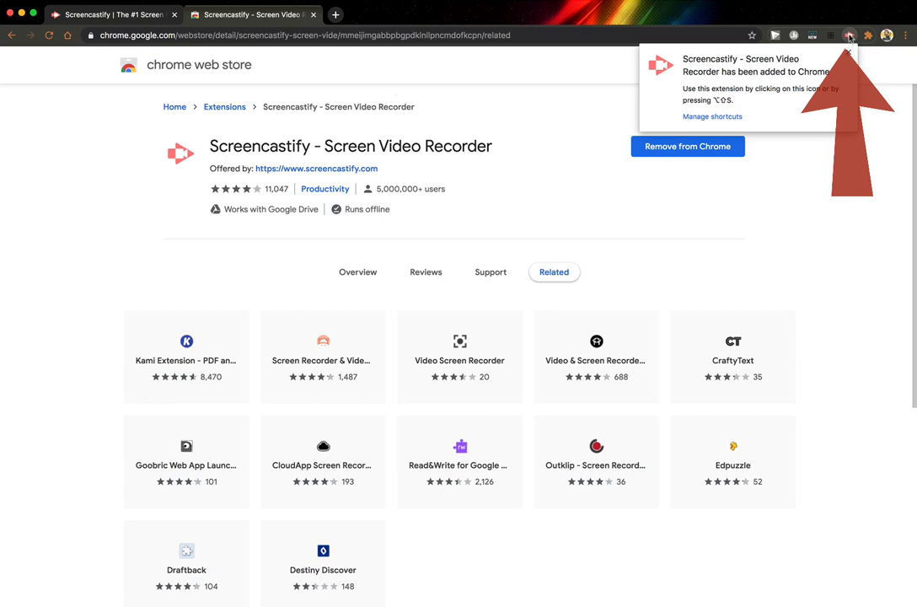
Launch Screencastify setup and sign in with the second listed Google account
left_click(850, 35)
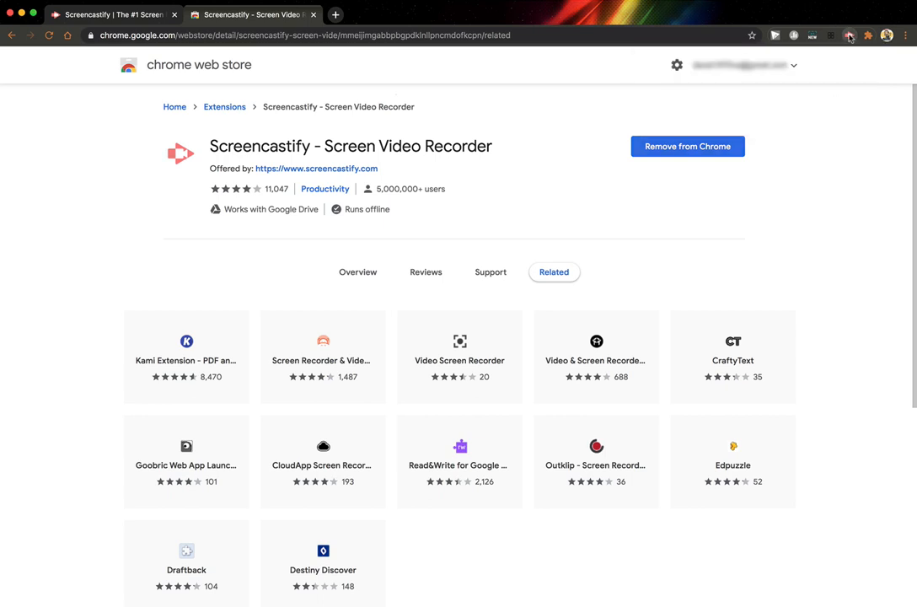
left_click(849, 32)
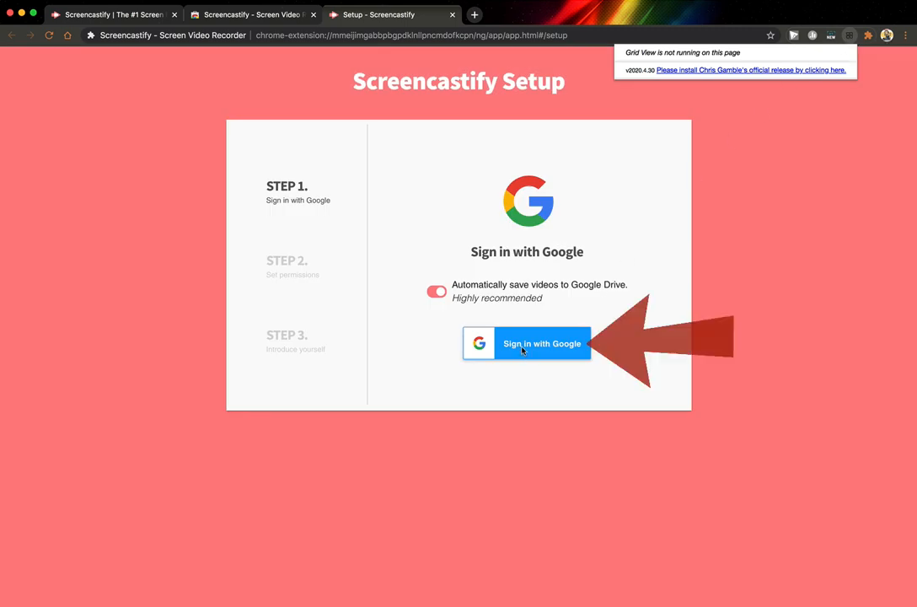
left_click(541, 343)
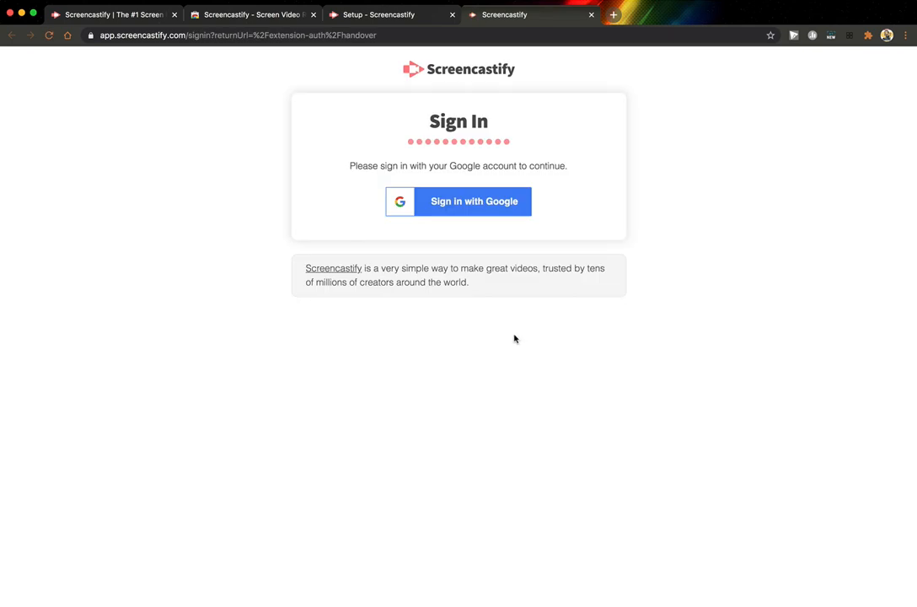
left_click(473, 201)
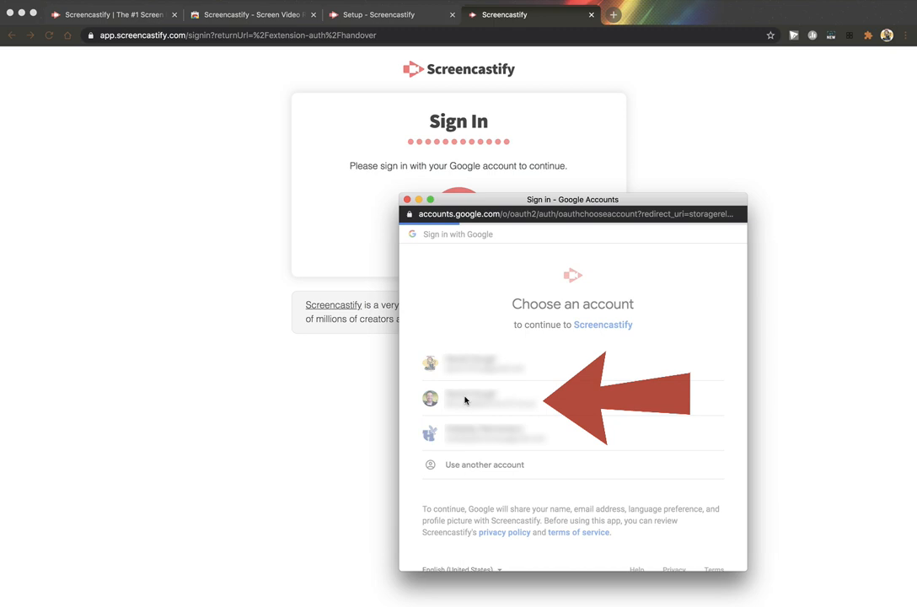
left_click(465, 399)
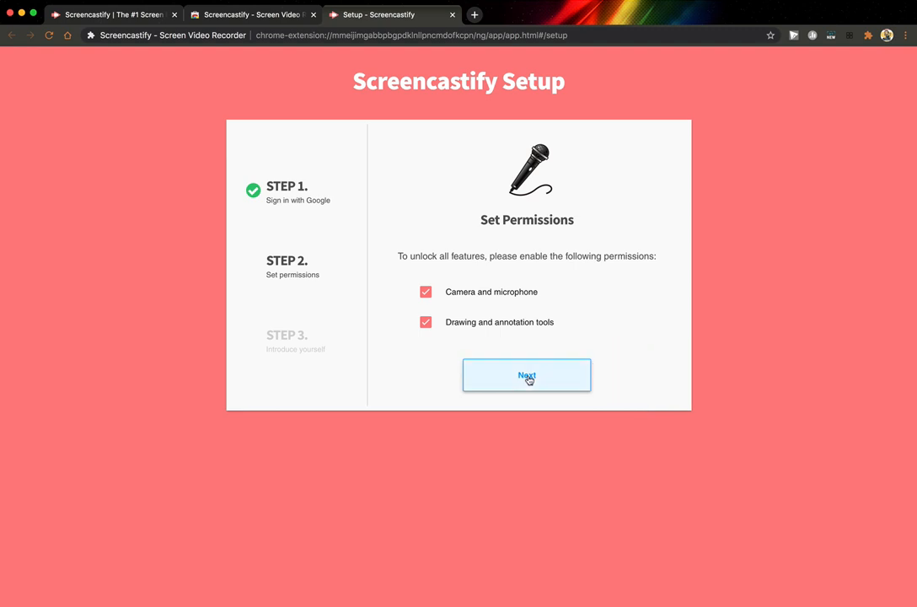
Grant Screencastify its extra extension, microphone and camera permissions to finish setup
left_click(526, 374)
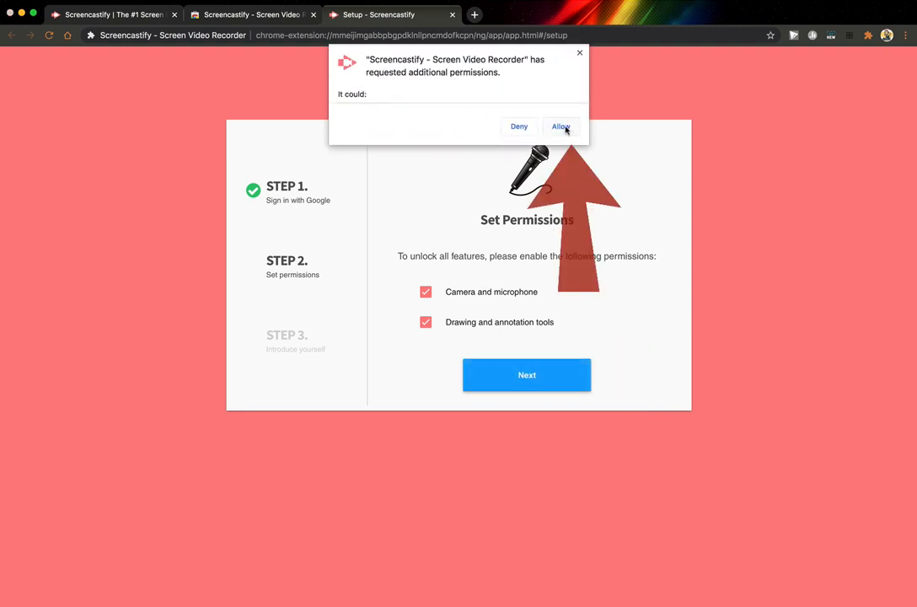
left_click(560, 126)
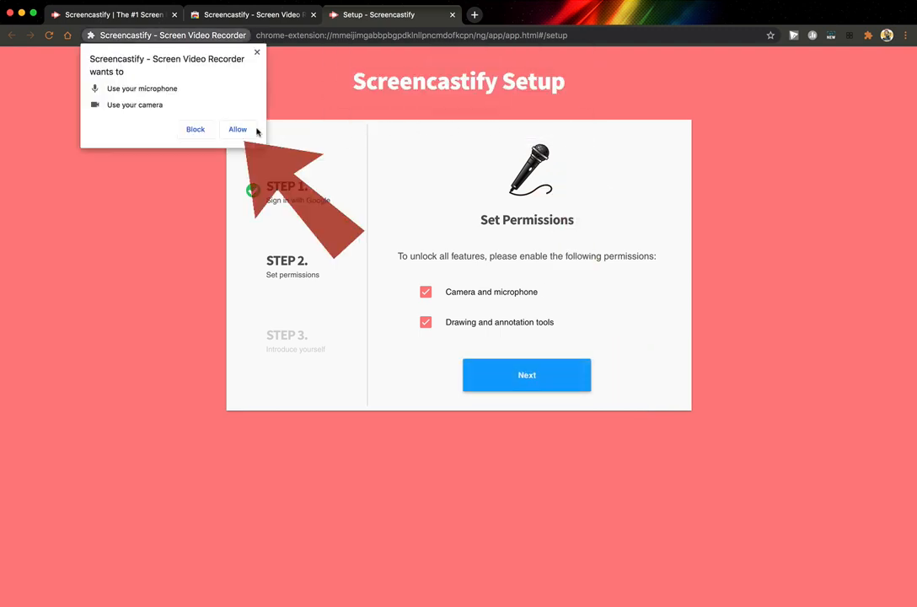
left_click(238, 129)
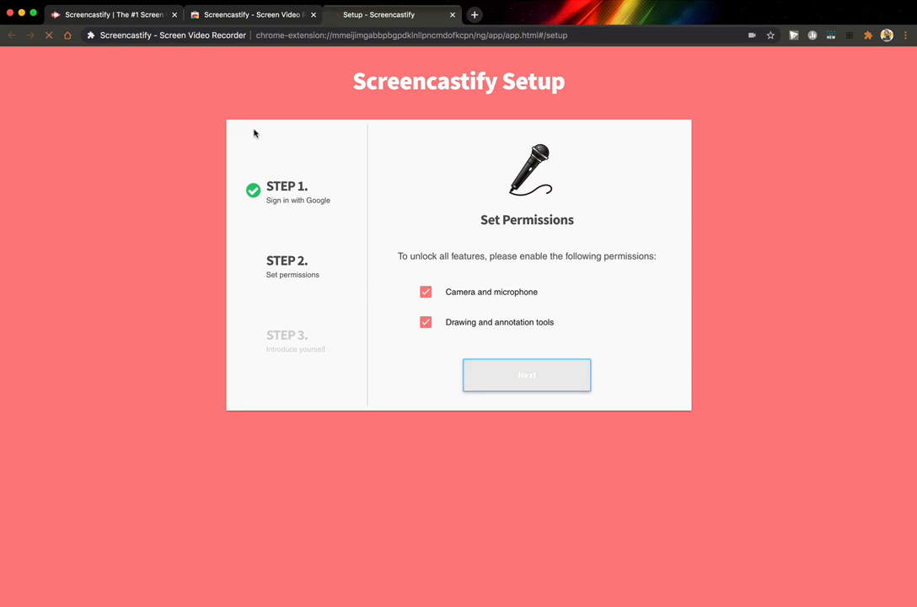
left_click(526, 376)
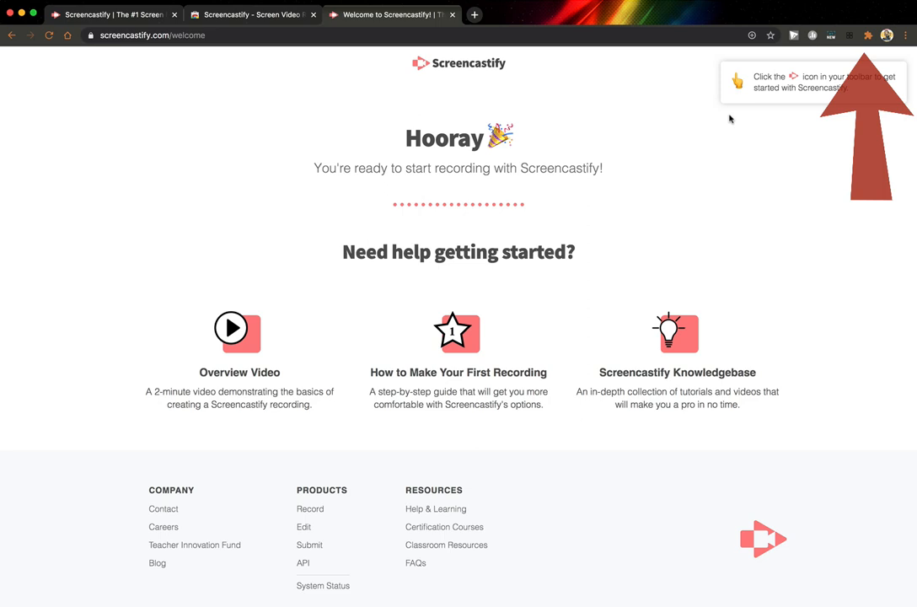
Pin Screencastify to the Chrome toolbar from the Extensions menu
left_click(868, 33)
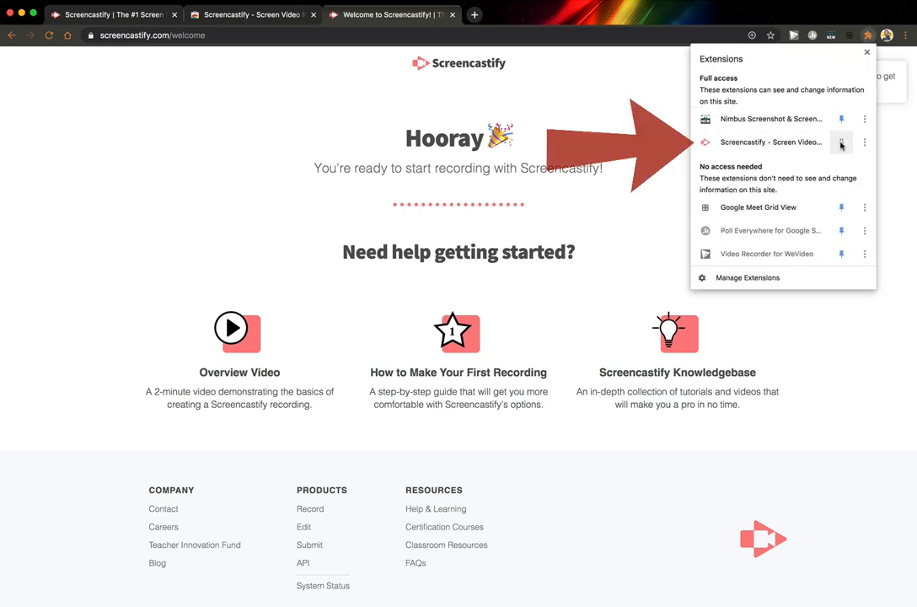
left_click(842, 142)
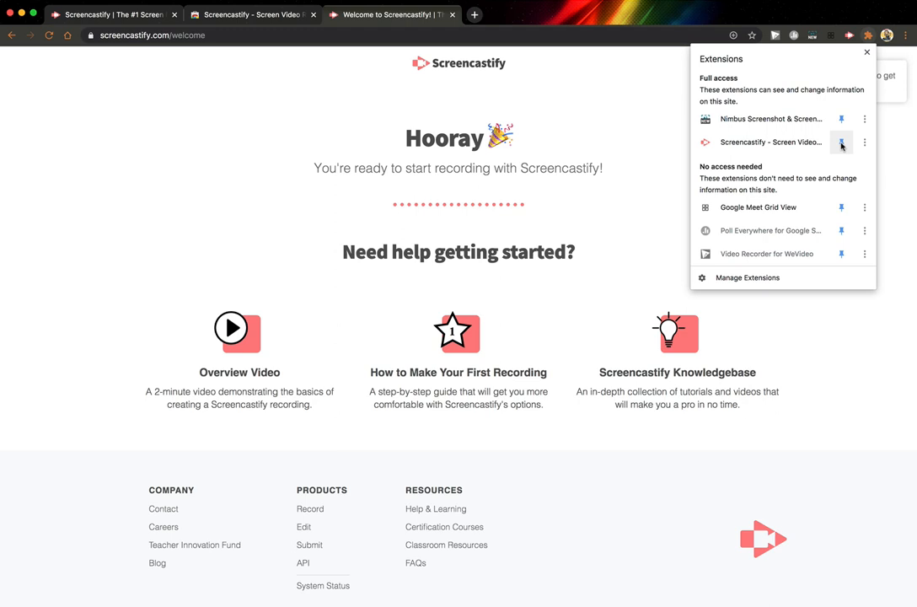
mouse_move(843, 142)
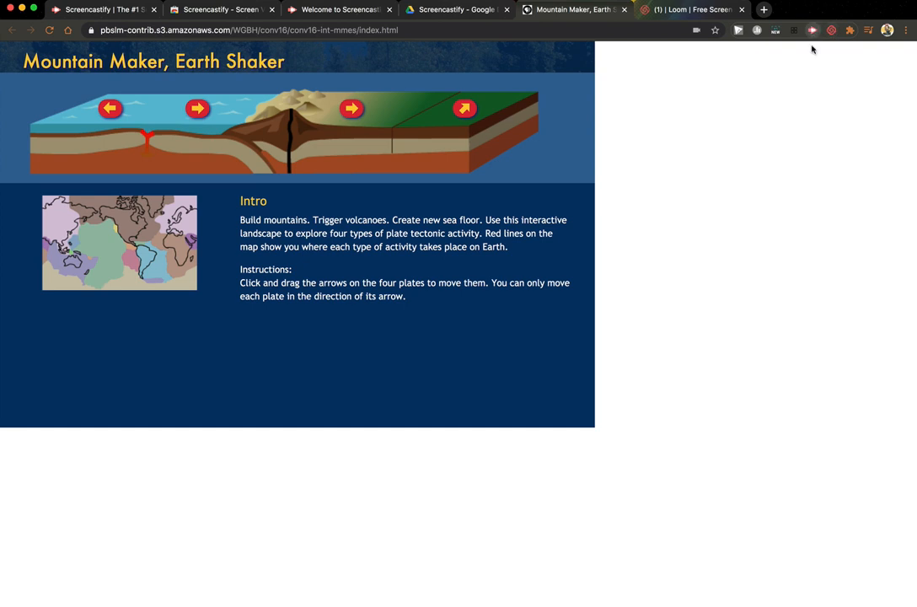
Start a Browser Tab recording of the Mountain Maker page with more options revealed
left_click(809, 31)
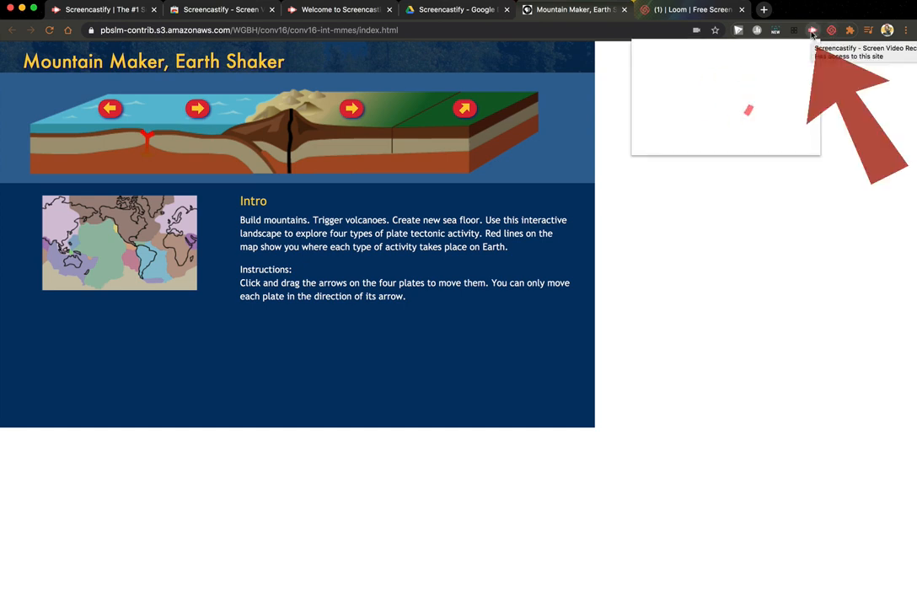
left_click(808, 28)
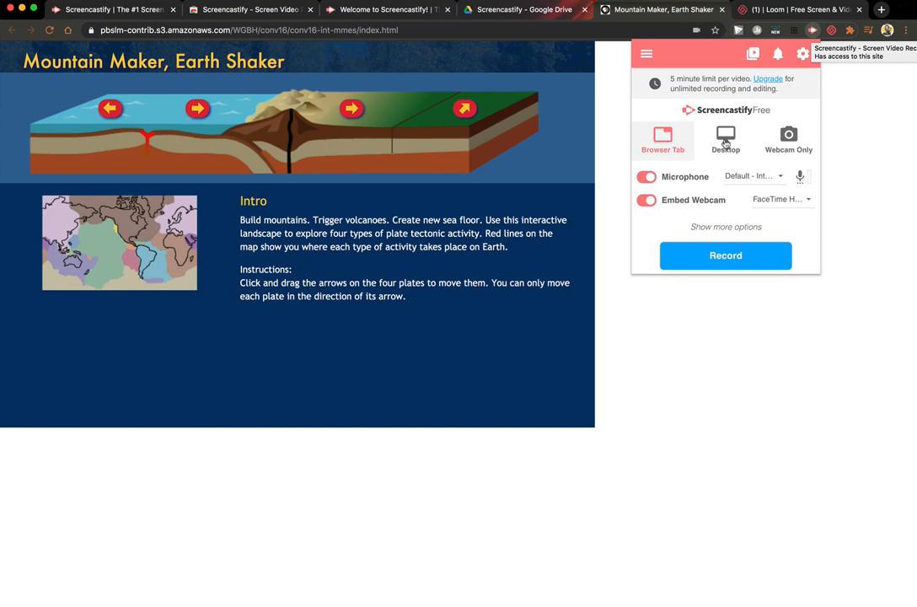
mouse_move(758, 185)
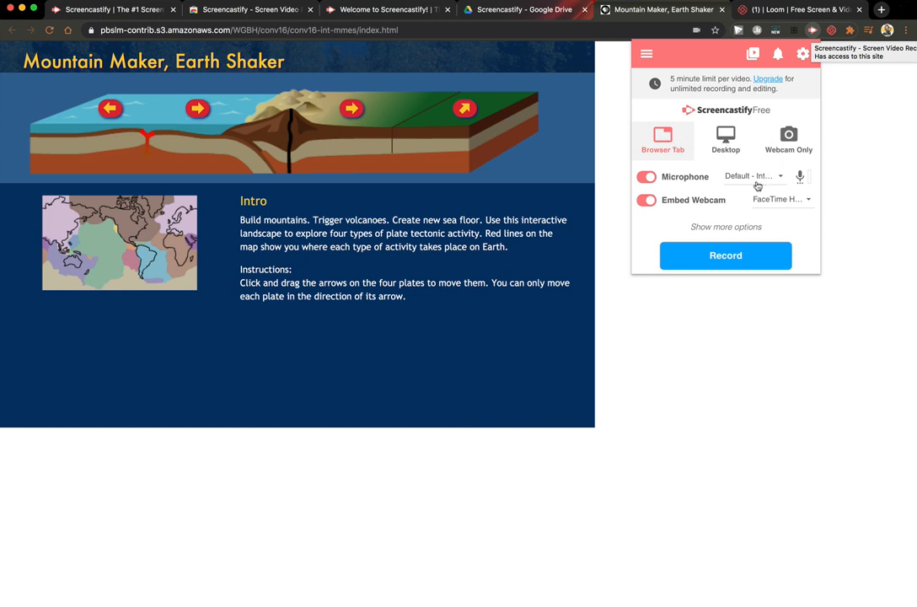
left_click(725, 227)
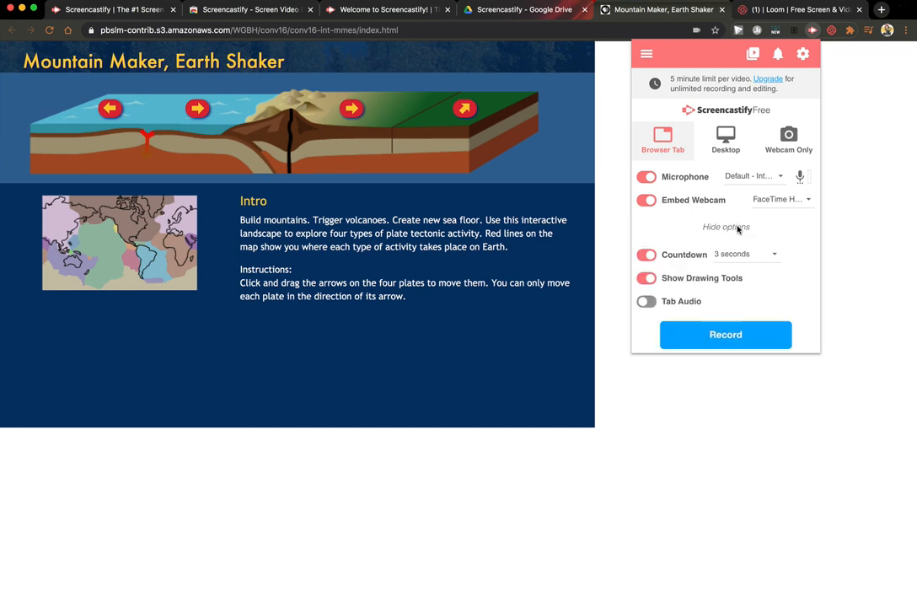
mouse_move(712, 324)
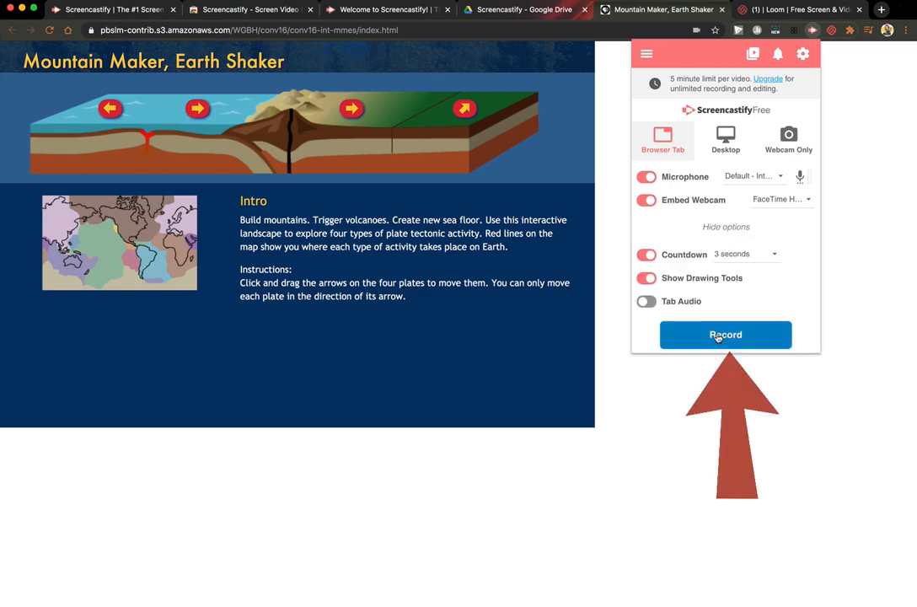
left_click(725, 335)
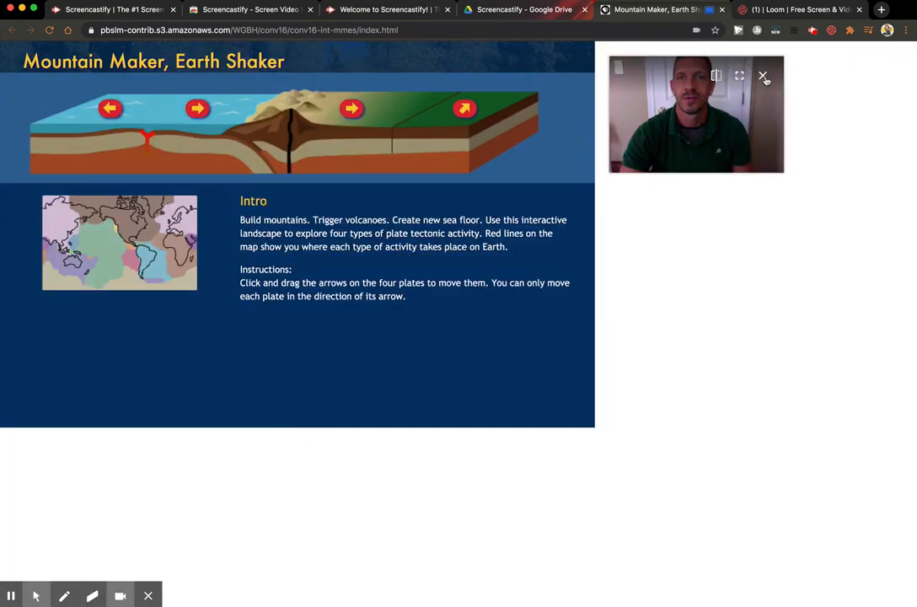
Close the floating webcam preview while the tab recording continues
left_click(762, 76)
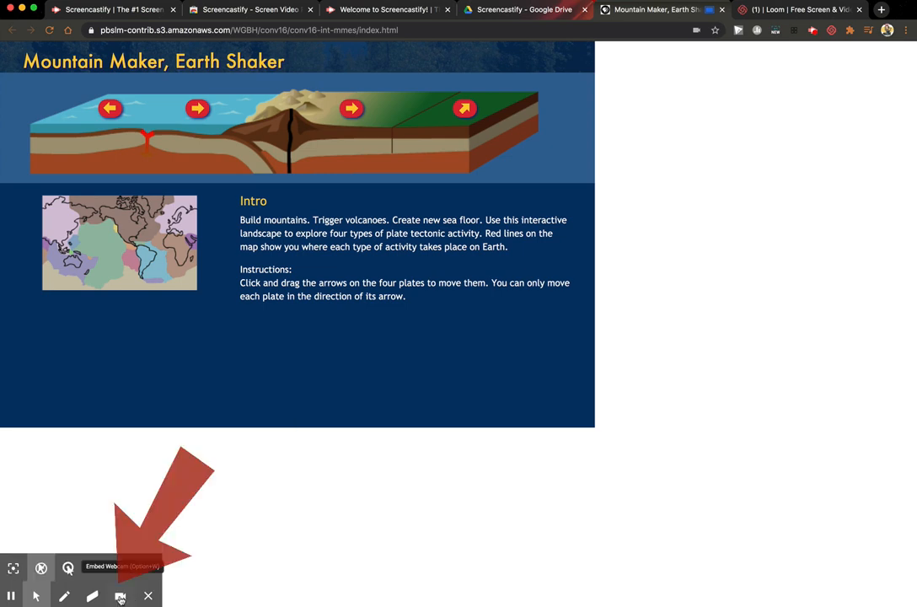
Re-embed the webcam and advance the plates to the continental-continental convergent boundary
left_click(122, 595)
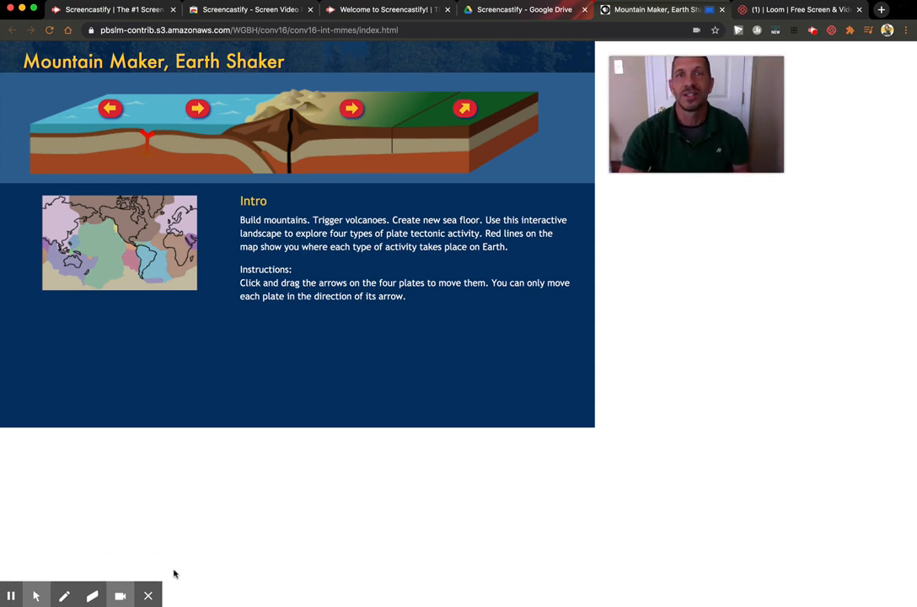
mouse_move(169, 422)
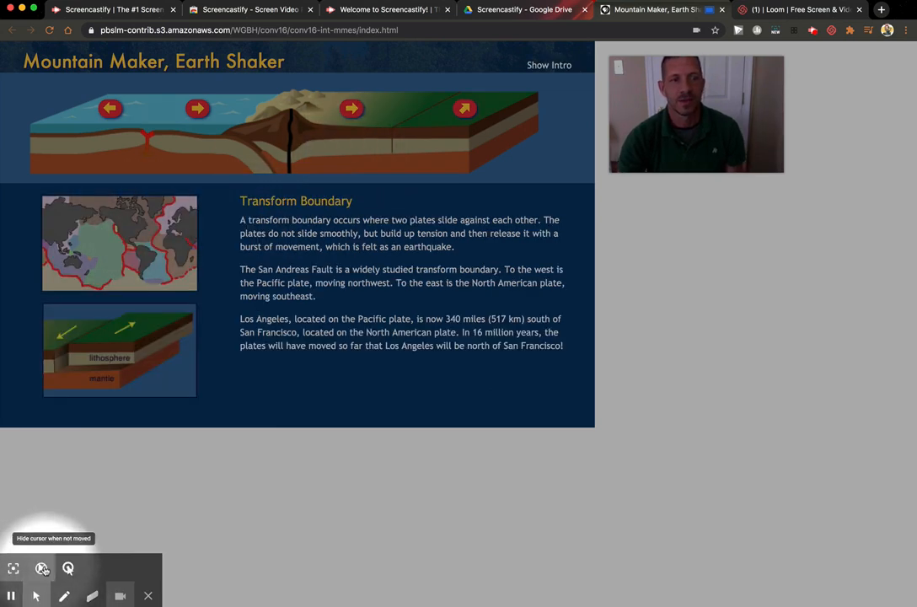
left_click(41, 569)
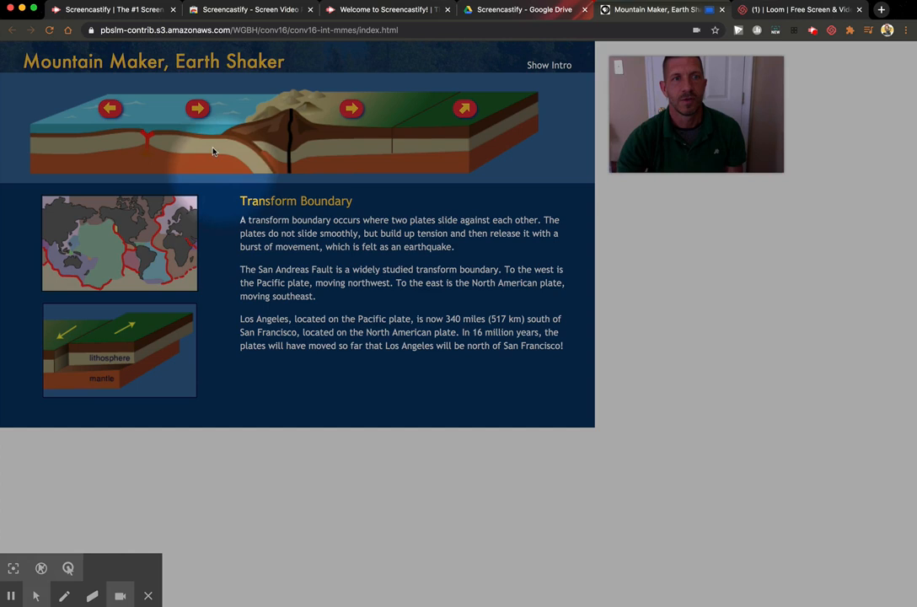
left_click(197, 107)
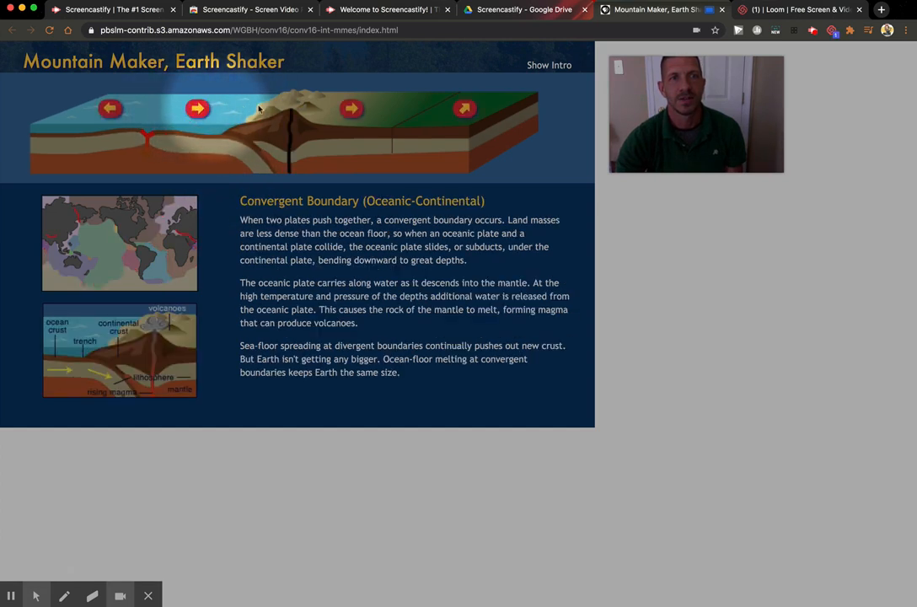
left_click(350, 108)
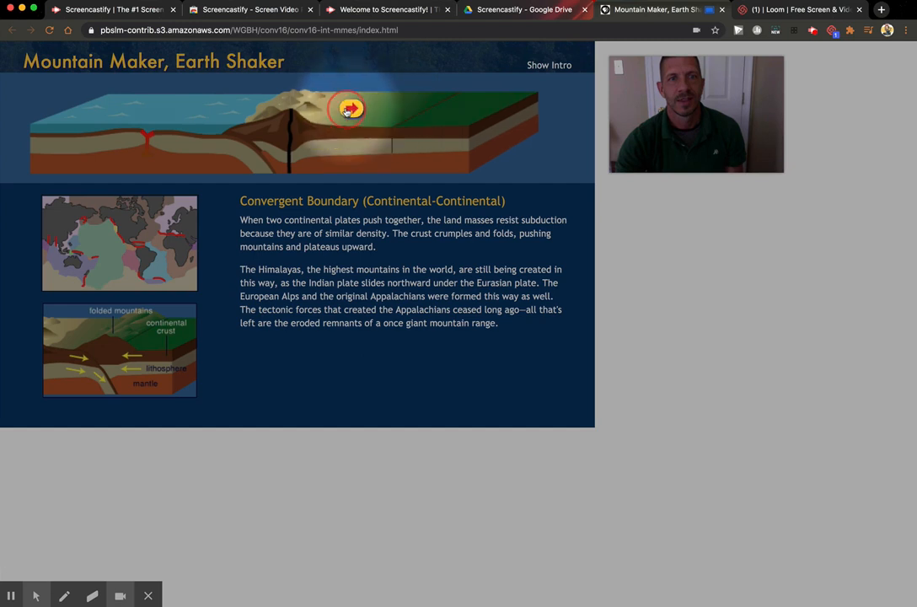
left_click(66, 595)
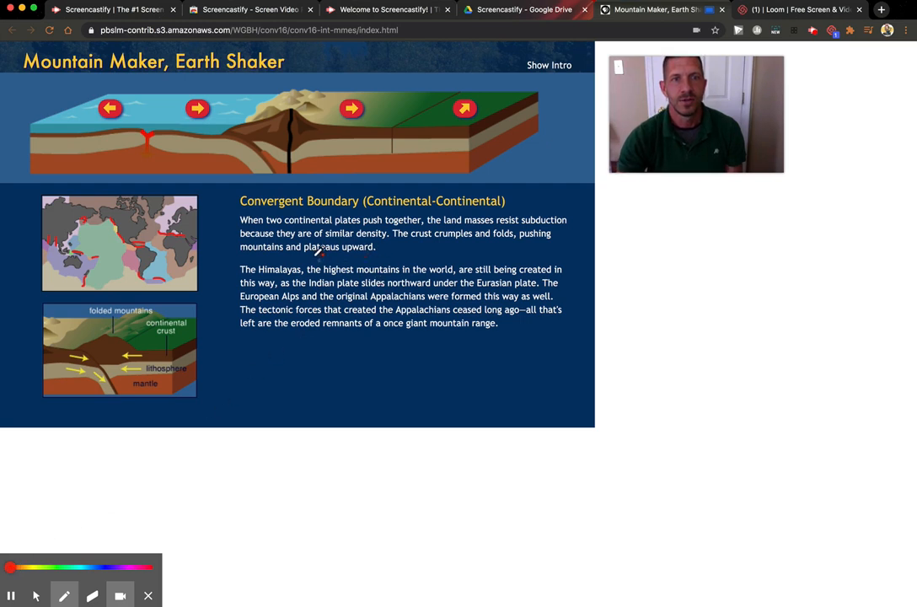
Underline 'mountains and plateaus upward' in red and add another mark on the page
left_click_drag(239, 252, 378, 251)
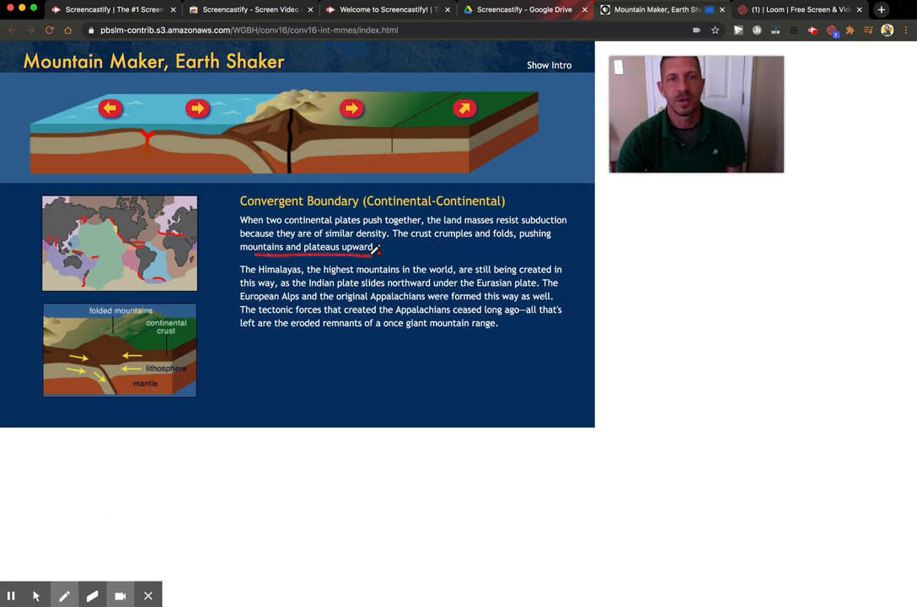
left_click_drag(85, 290, 220, 388)
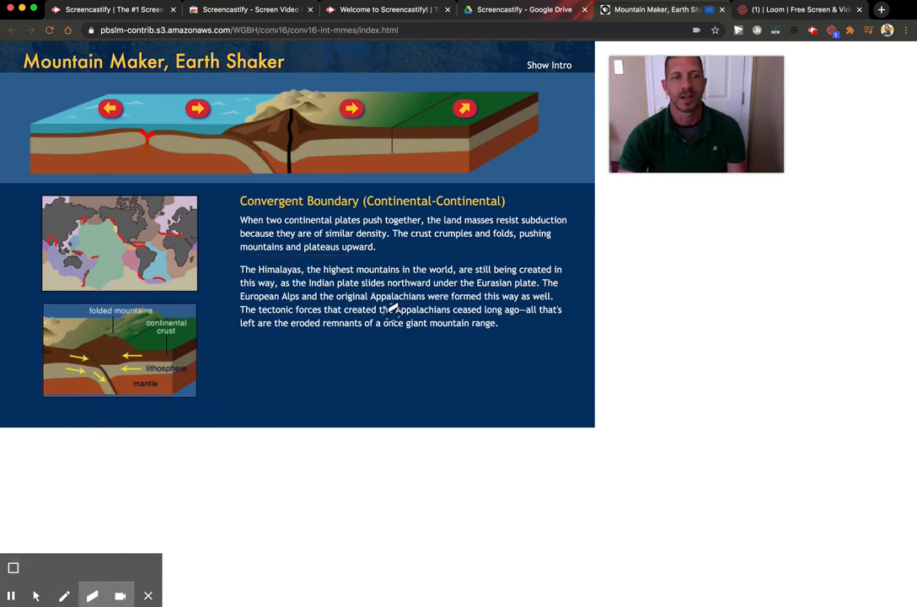
mouse_move(11, 596)
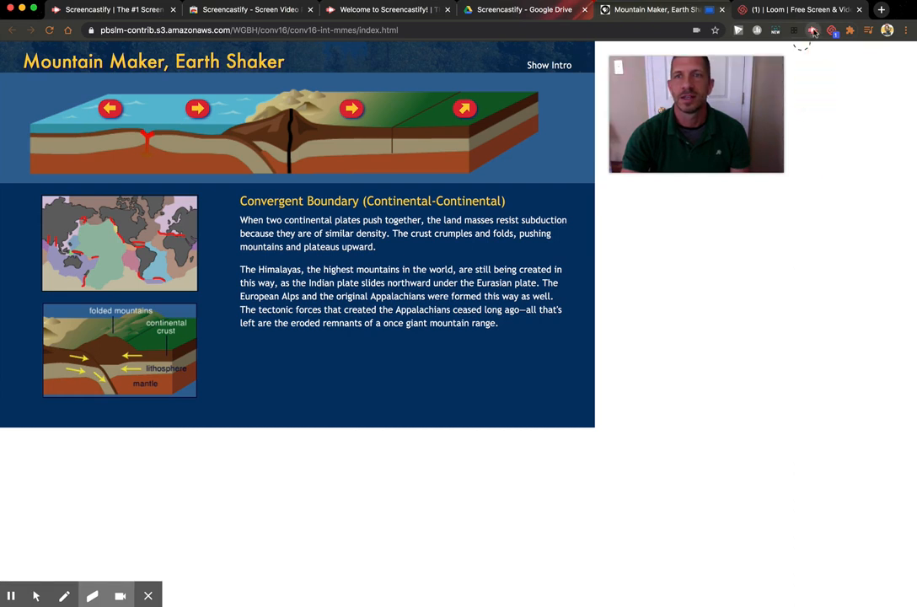
Stop the recording, move the trim handles, then save and confirm the trim
left_click(813, 31)
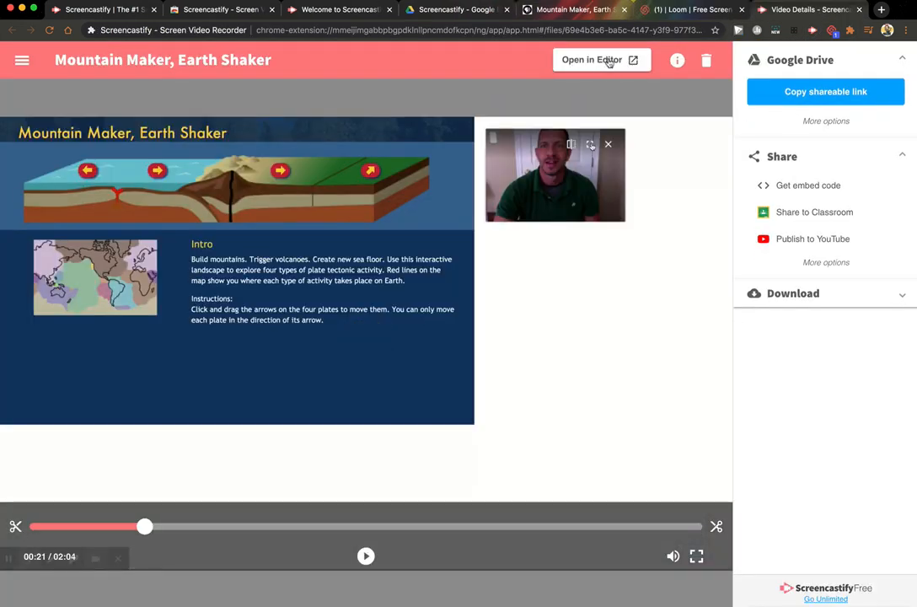
mouse_move(708, 114)
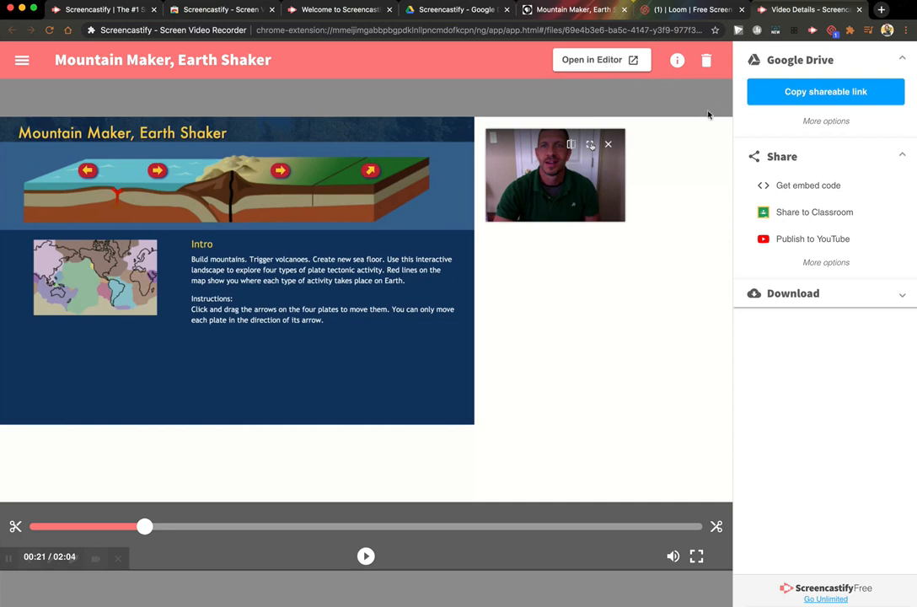
mouse_move(264, 517)
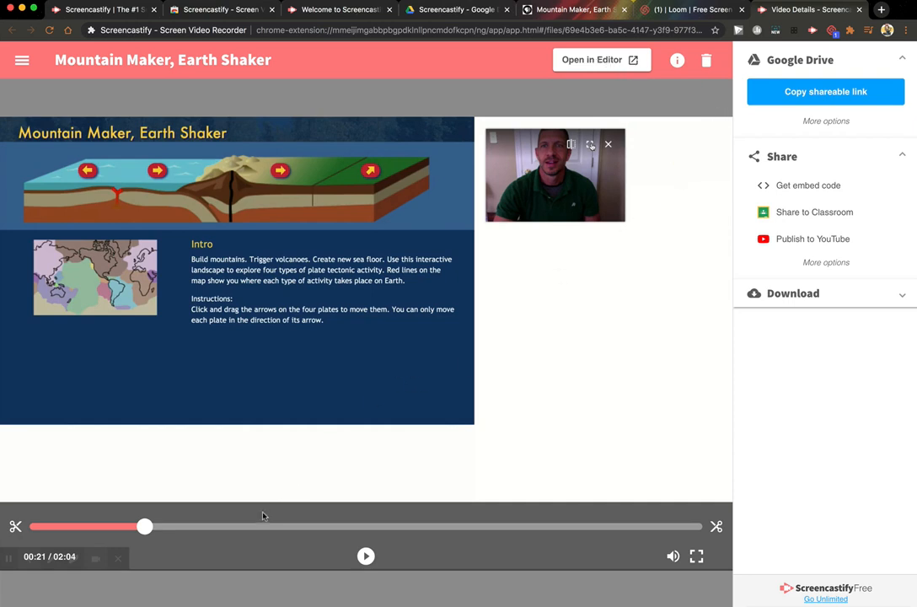
left_click_drag(144, 526, 623, 526)
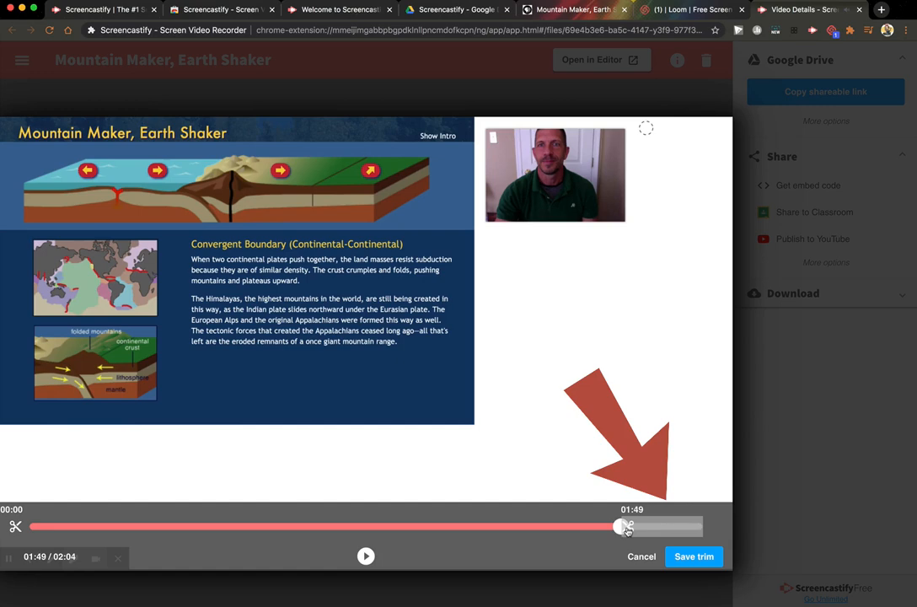
left_click_drag(626, 527, 413, 527)
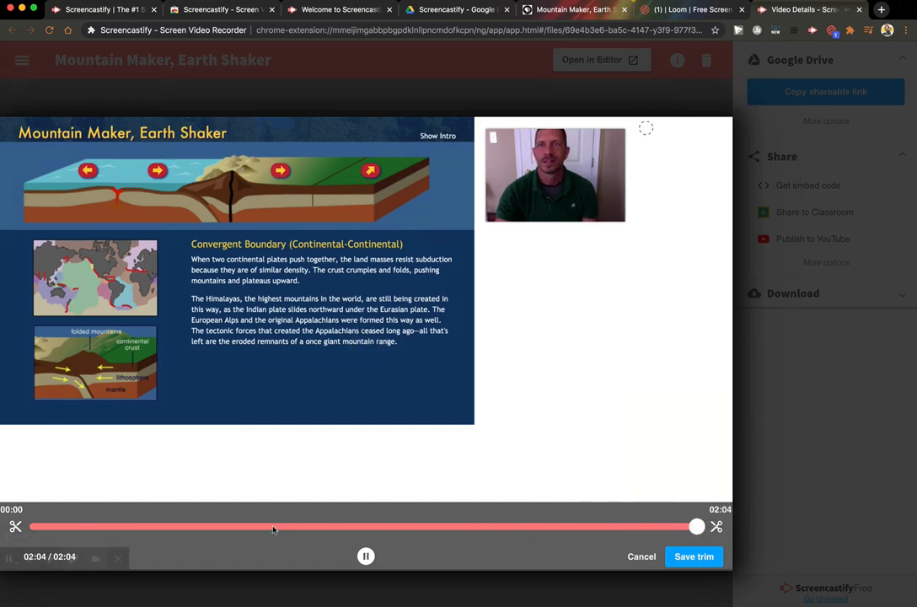
left_click(694, 557)
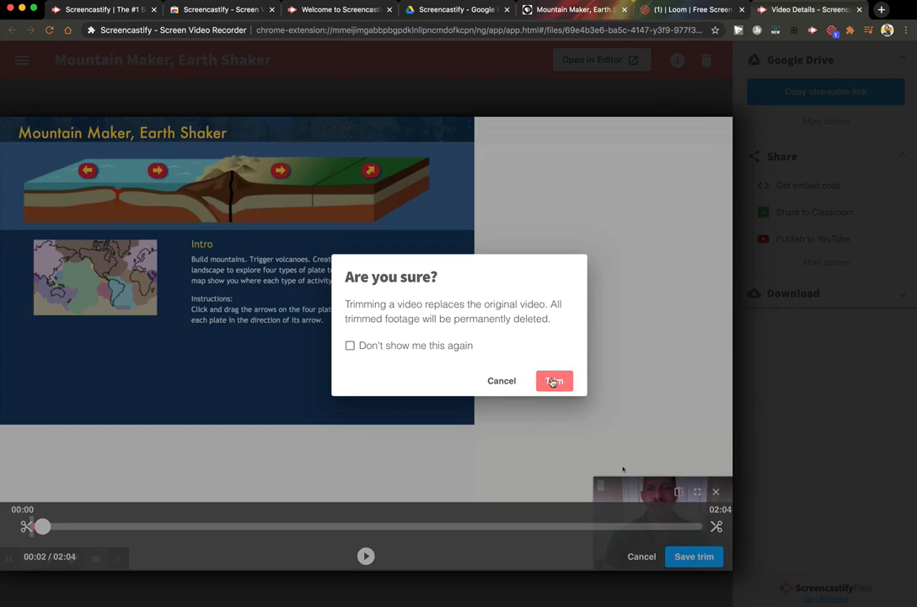
left_click(554, 380)
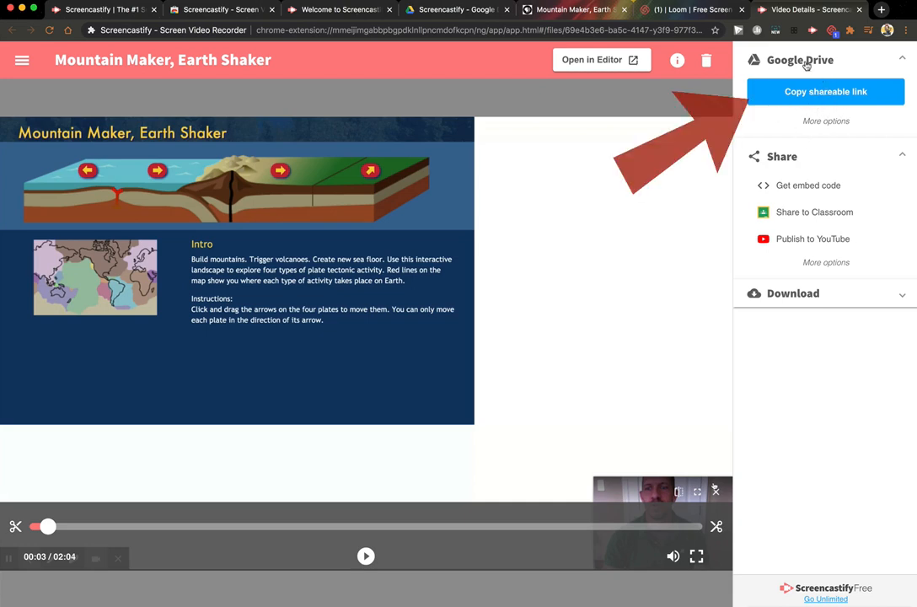
Set the recording's Google Drive sharing to Unlisted and copy its shareable link
left_click(829, 91)
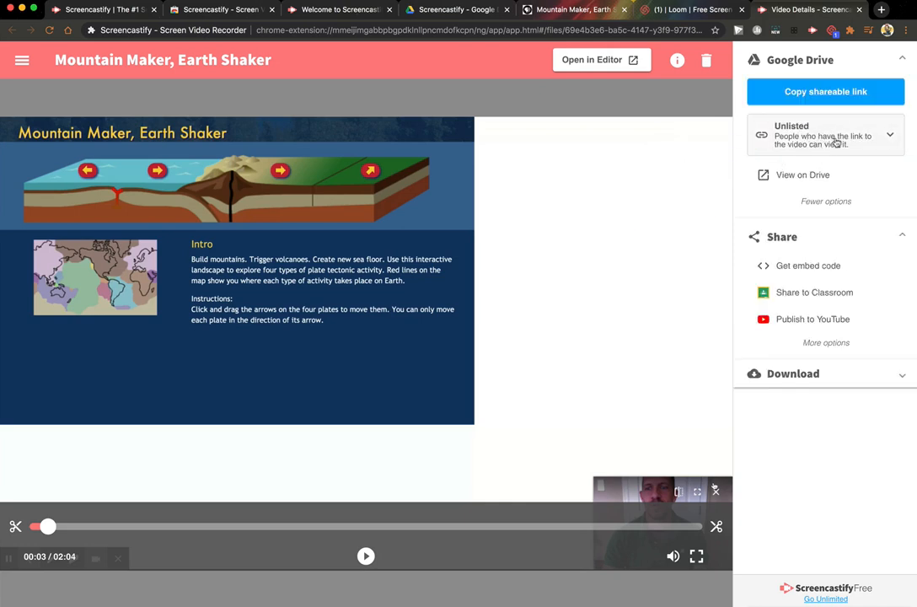
left_click(825, 135)
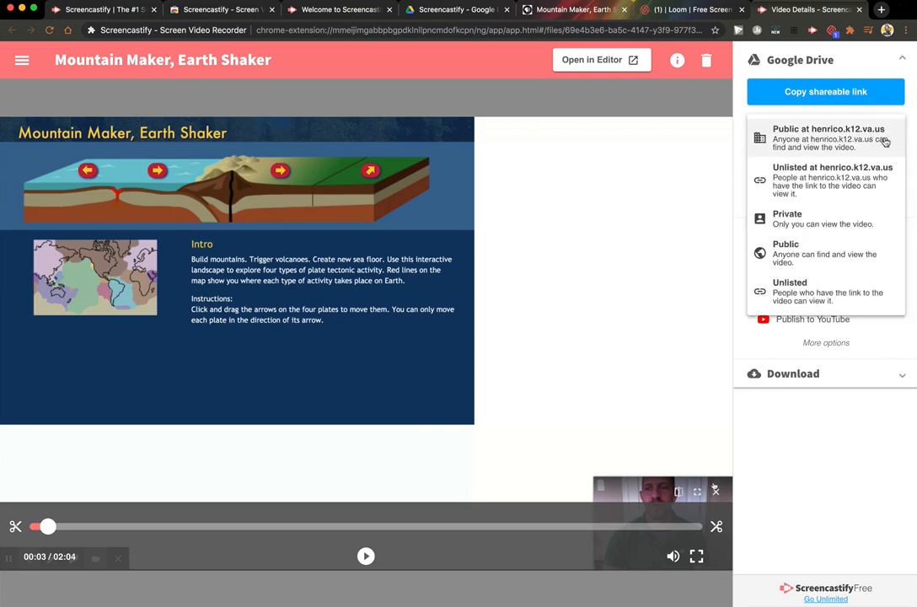
mouse_move(803, 180)
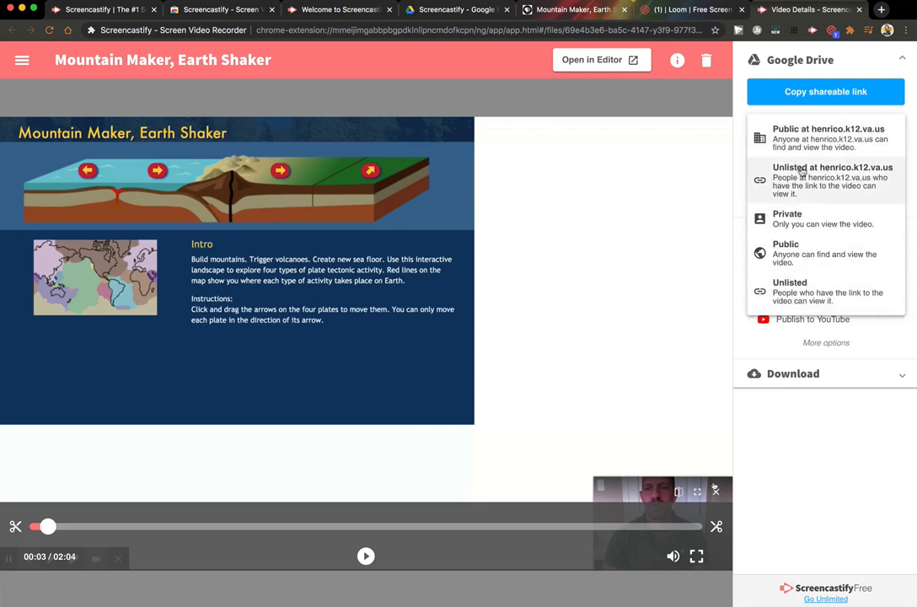
left_click(824, 180)
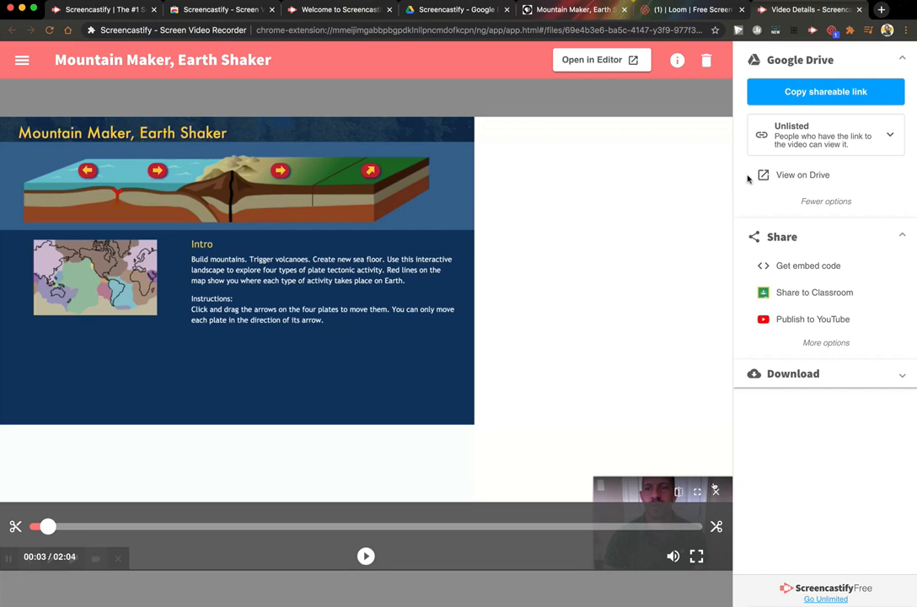
mouse_move(806, 206)
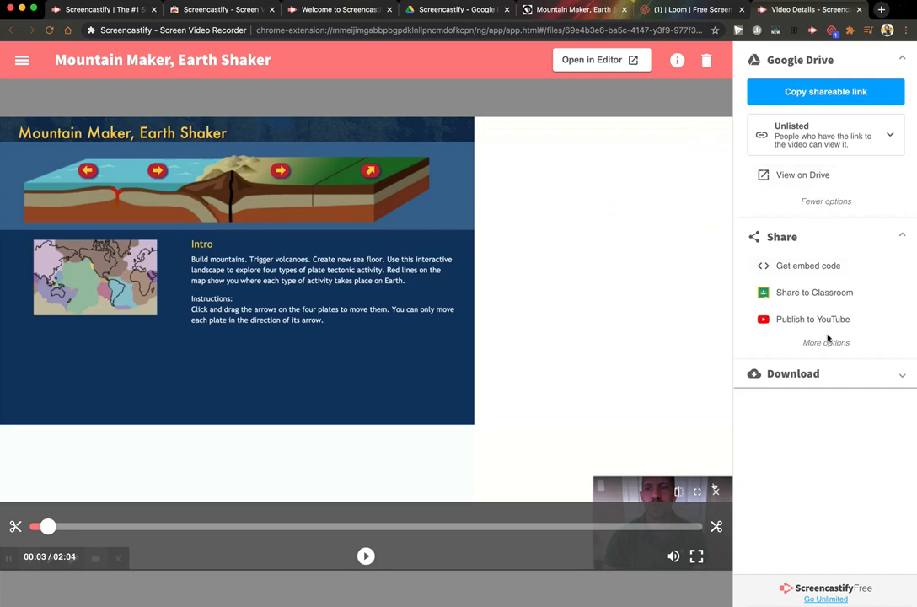
left_click(824, 343)
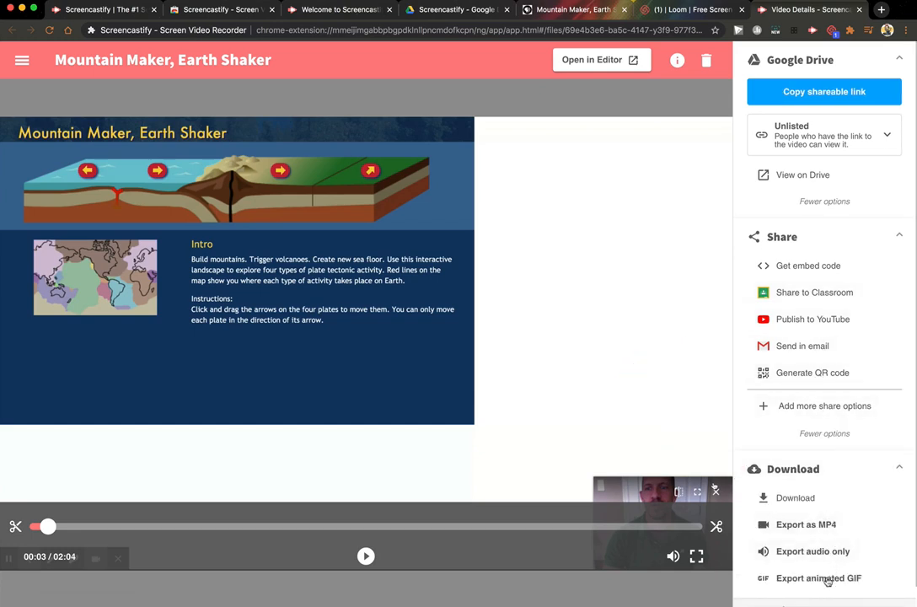
mouse_move(815, 202)
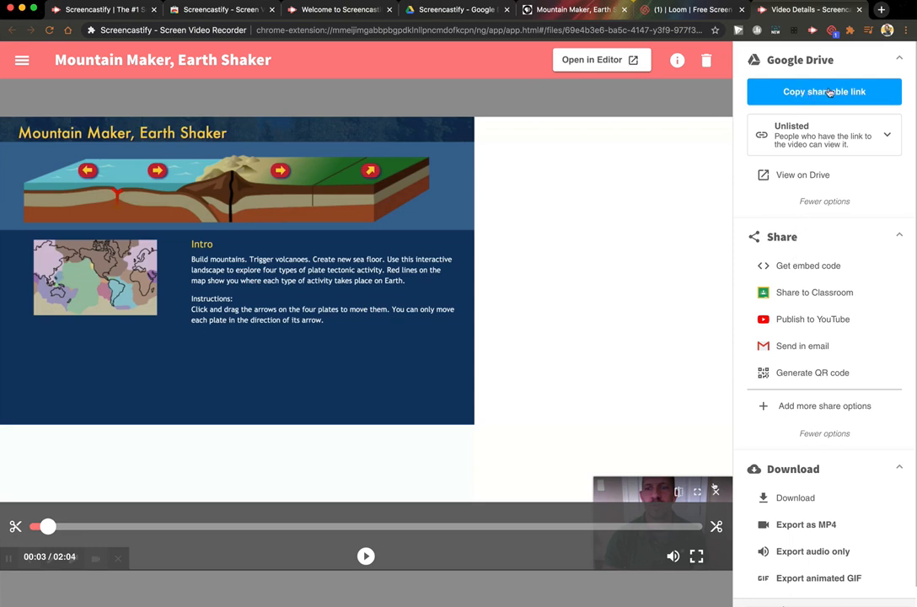
mouse_move(824, 95)
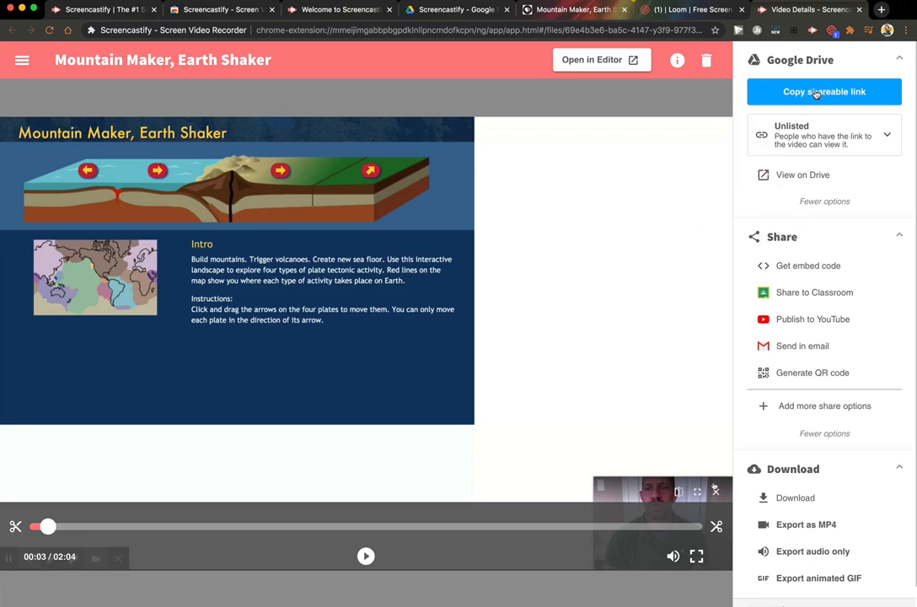
left_click(825, 91)
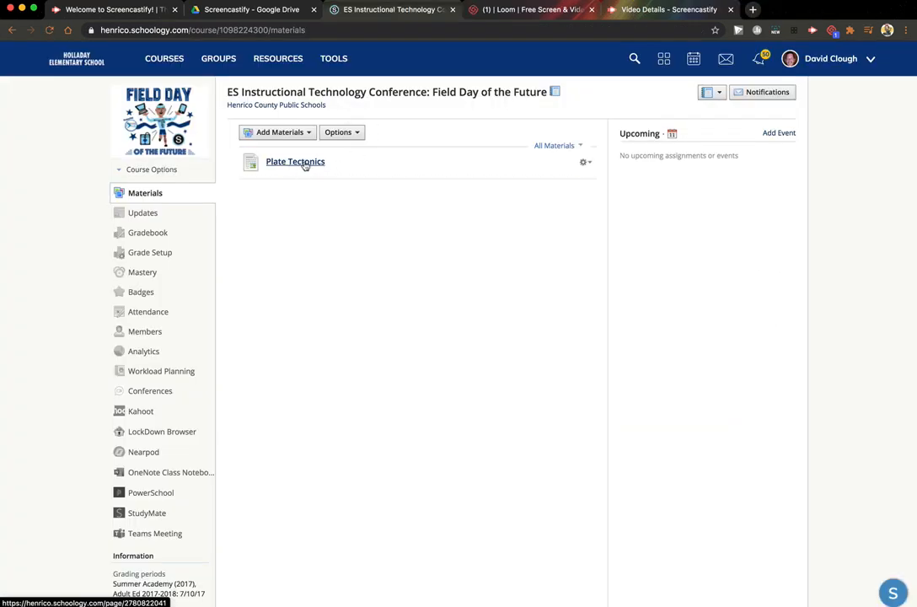
Edit the Plate Tectonics page to link 'this video' to the recording, then request the embed code
left_click(583, 162)
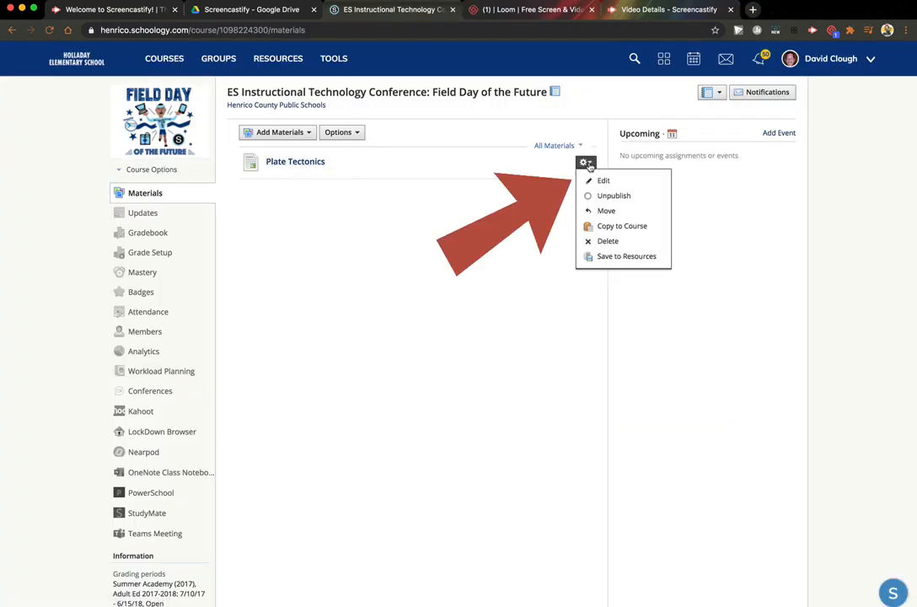
left_click(603, 181)
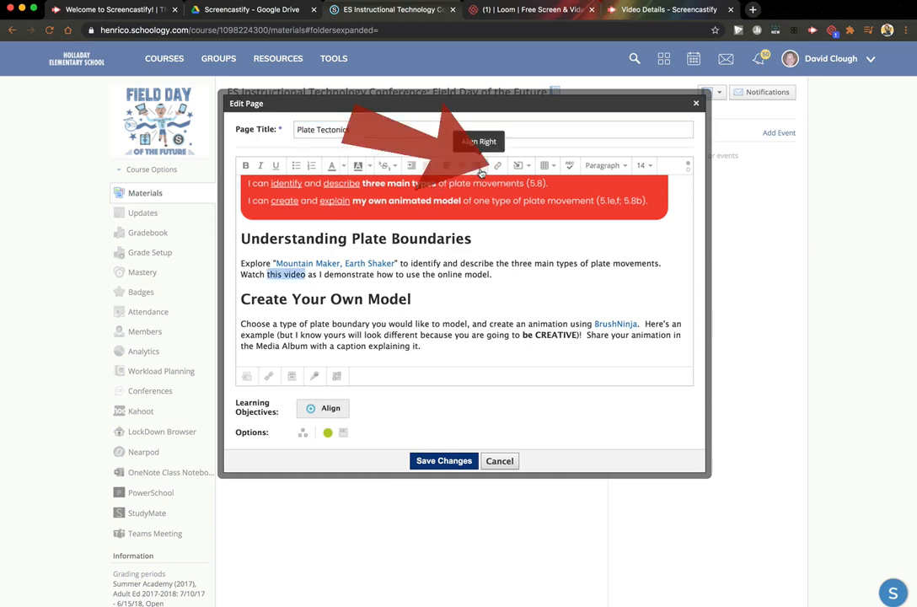
left_click(498, 165)
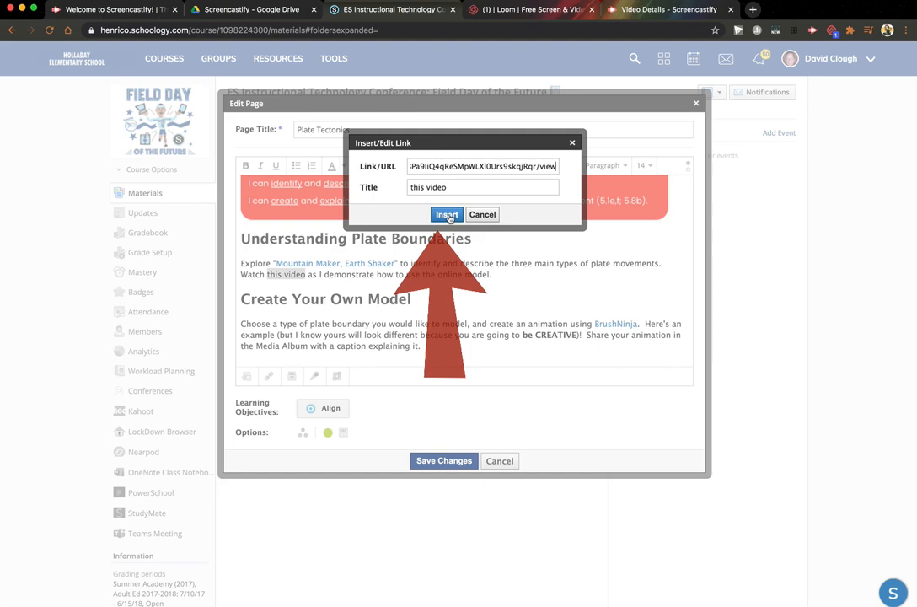
left_click(447, 215)
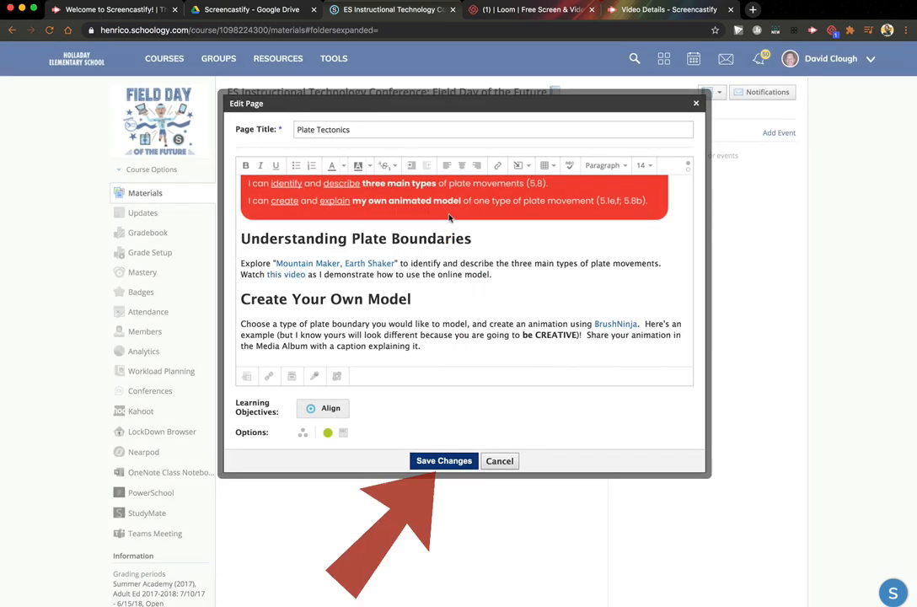
left_click(662, 9)
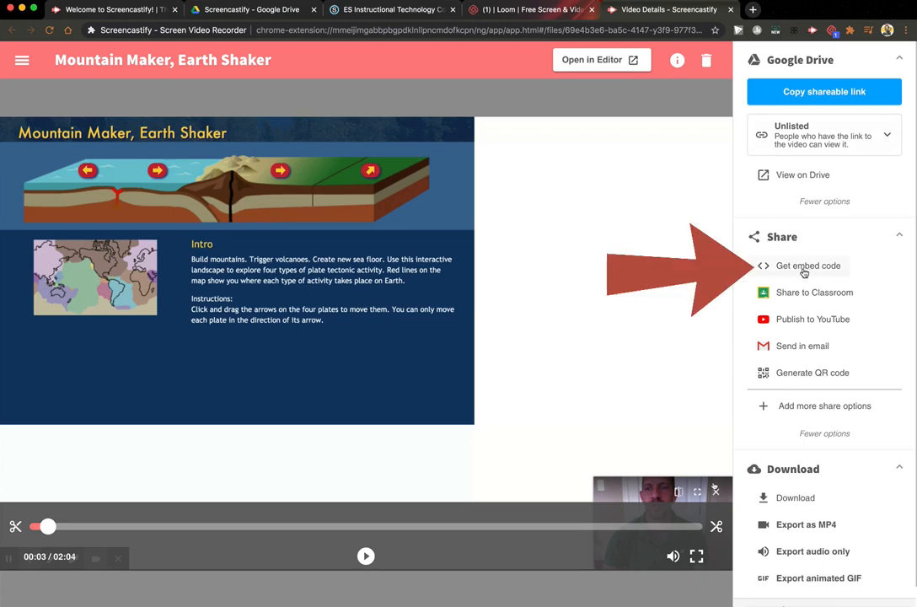
left_click(807, 265)
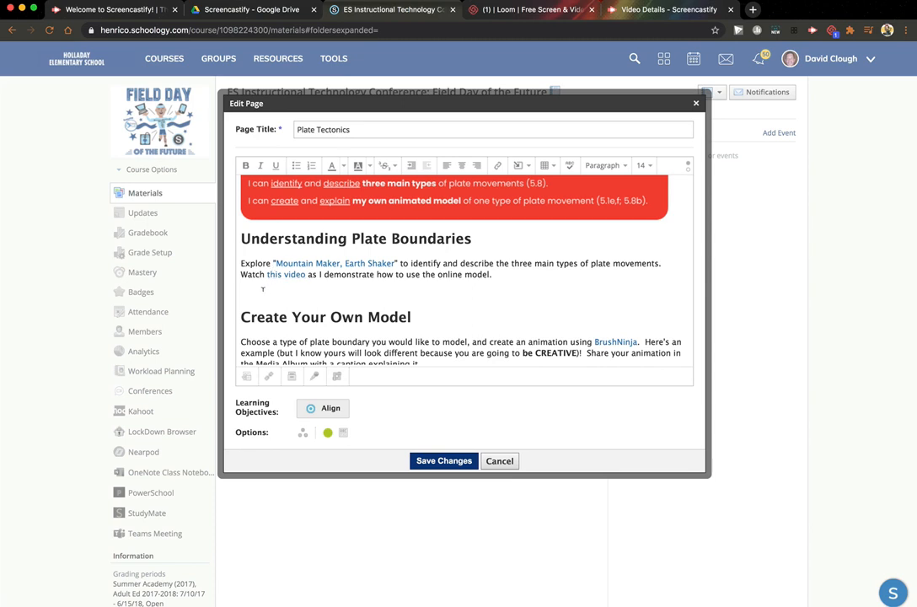
mouse_move(687, 169)
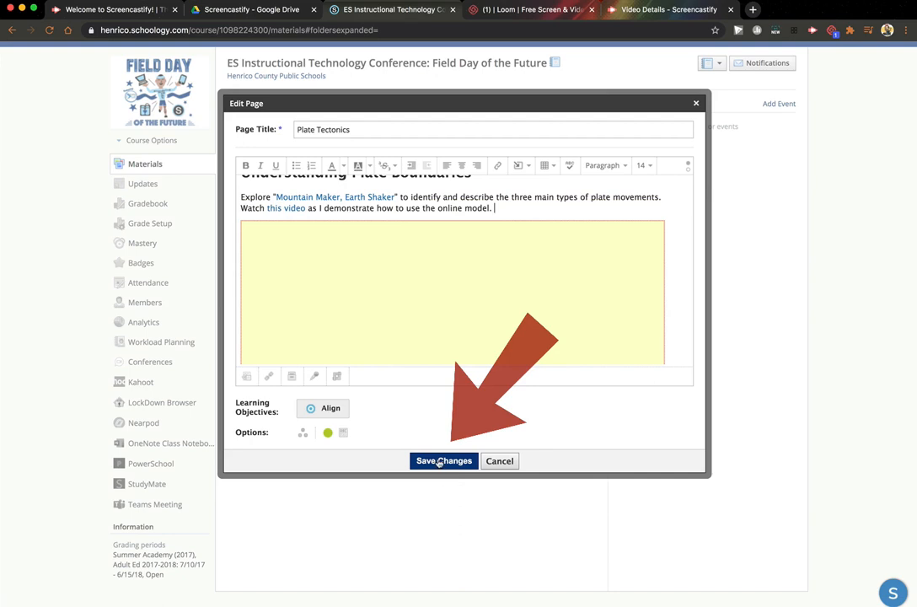
Save the Plate Tectonics page with the recording embedded below the paragraph
left_click(443, 461)
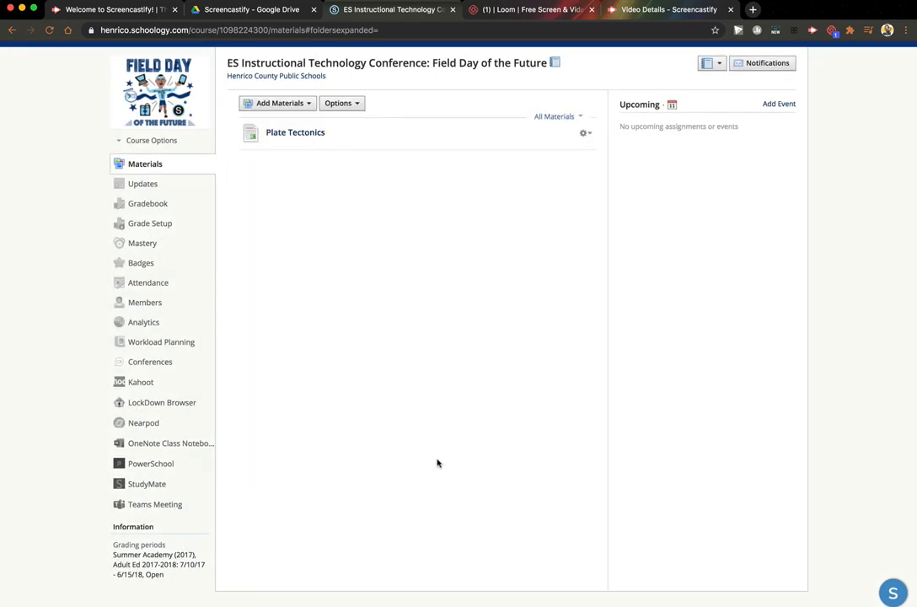
mouse_move(319, 156)
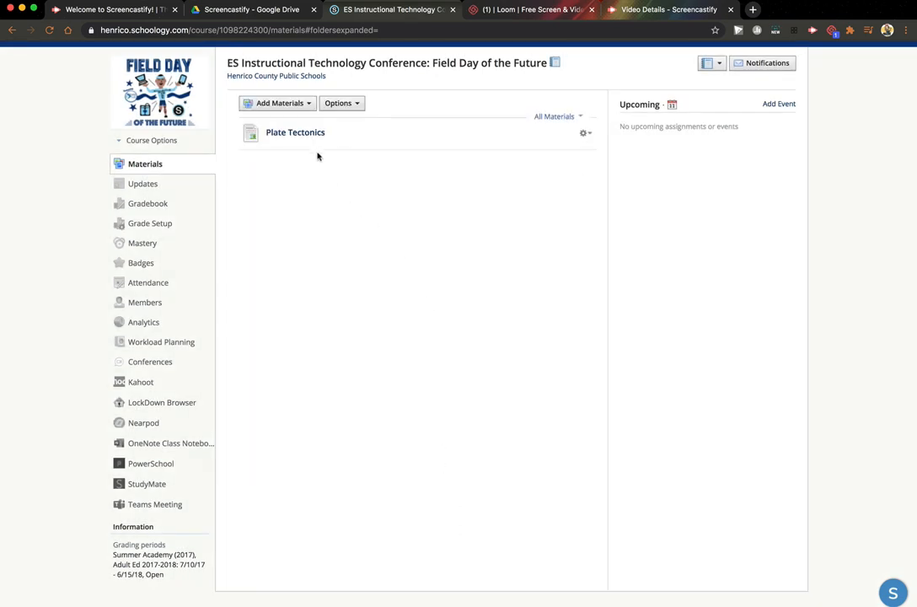
Open the Plate Tectonics page and play the embedded Mountain Maker, Earth Shaker video
left_click(295, 132)
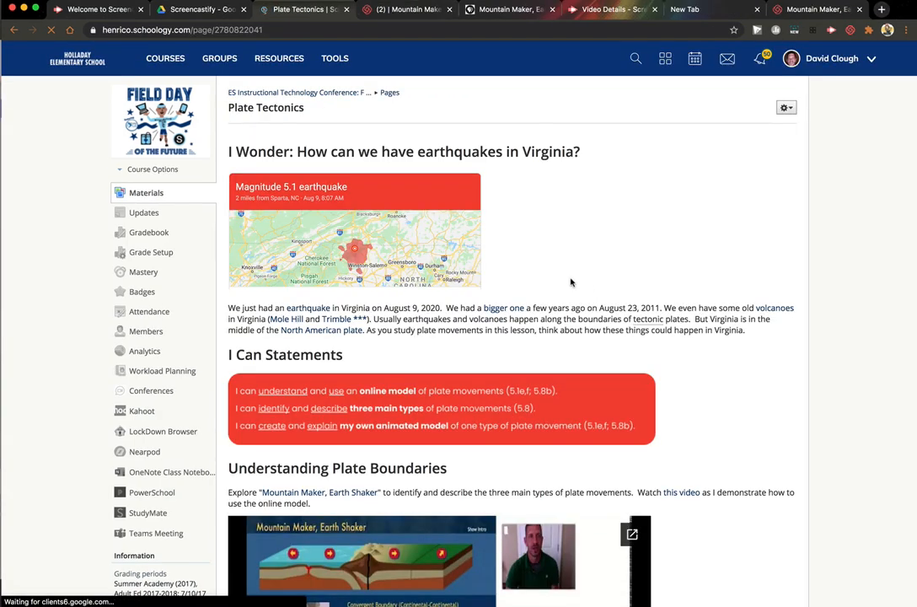
scroll("down", 3)
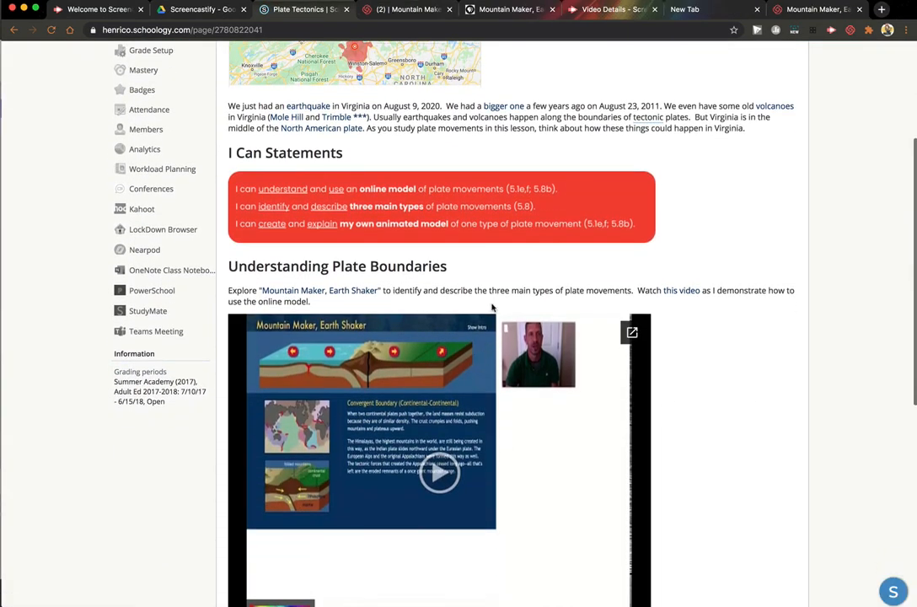
scroll("down", 3)
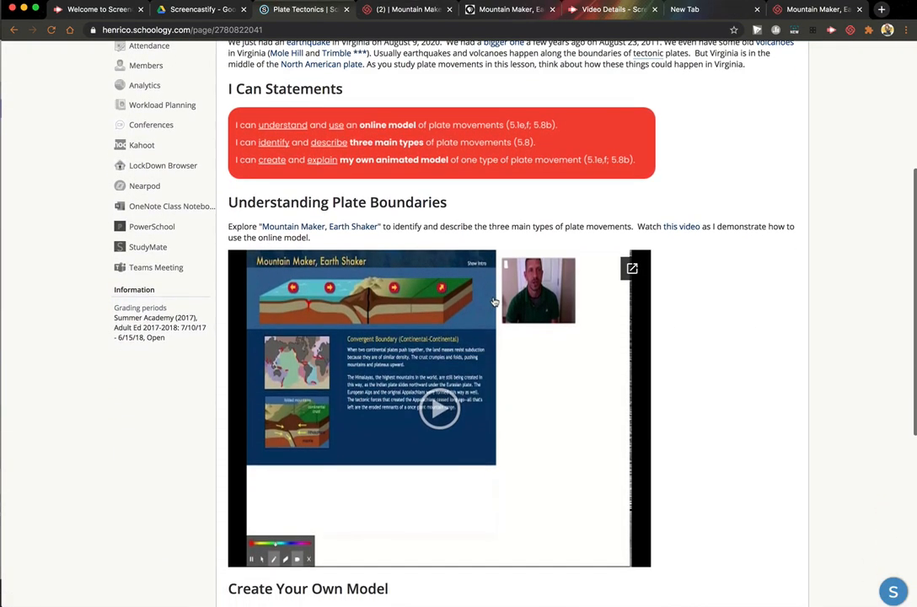
left_click(440, 408)
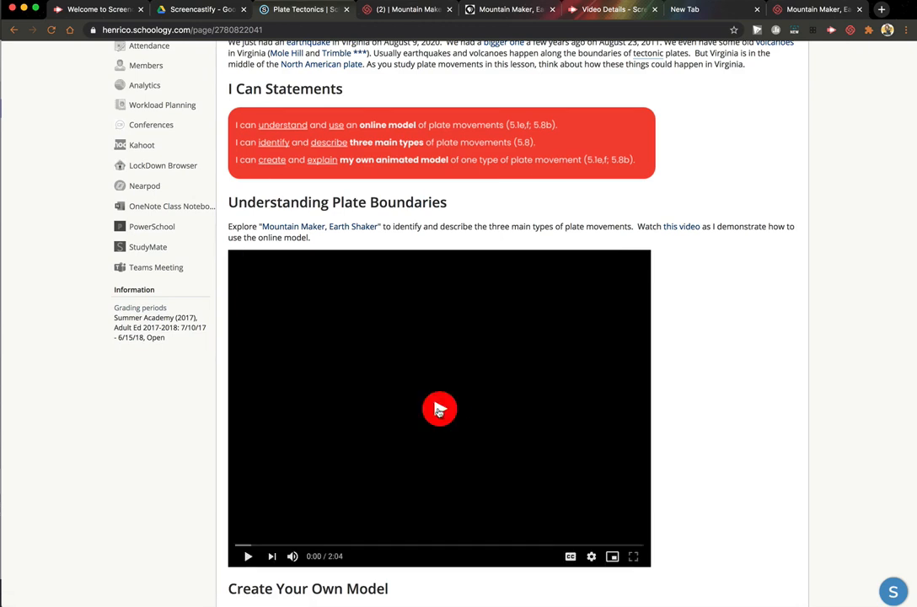
left_click(438, 407)
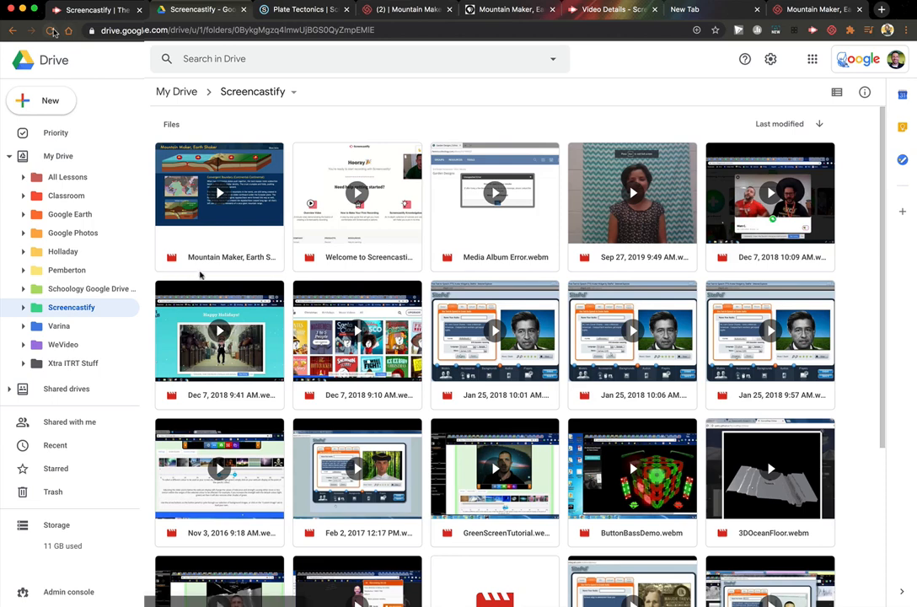
mouse_move(247, 263)
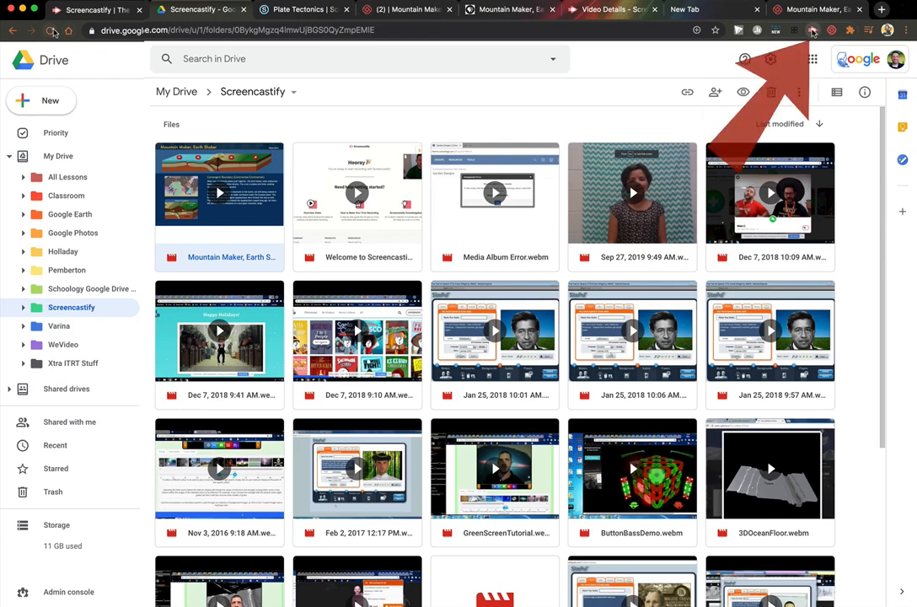
Open My Recordings from the Screencastify extension menu to find Mountain Maker, Earth Shaker
left_click(809, 30)
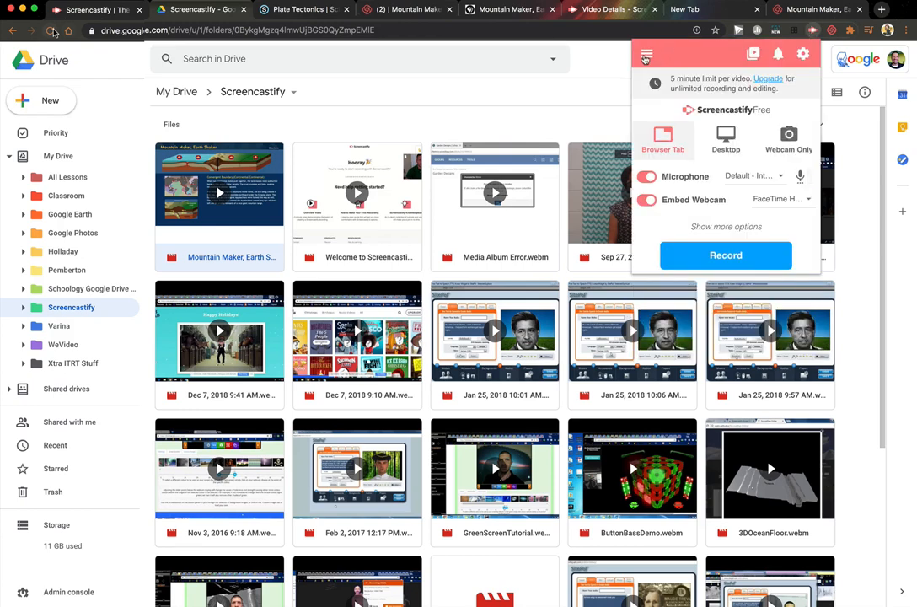
left_click(652, 52)
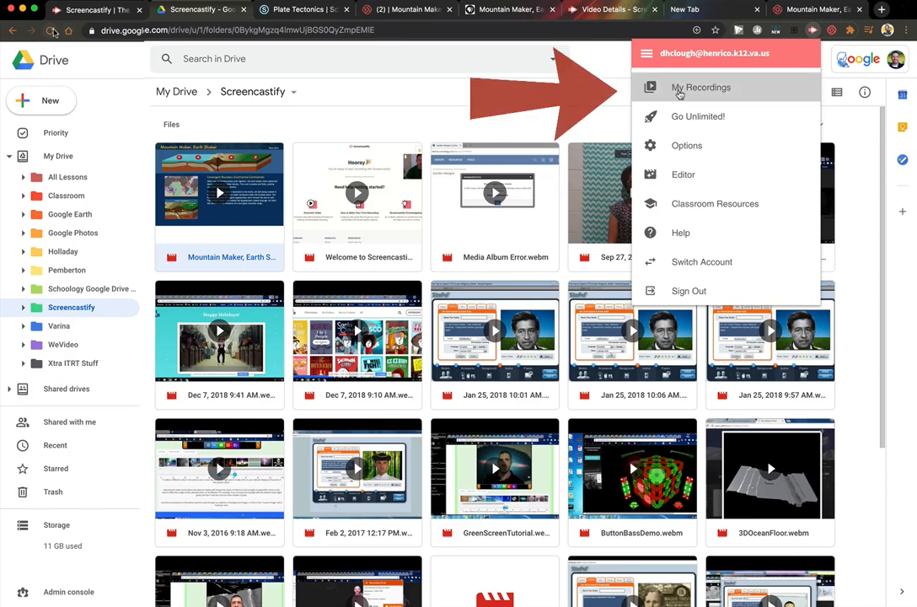
left_click(701, 87)
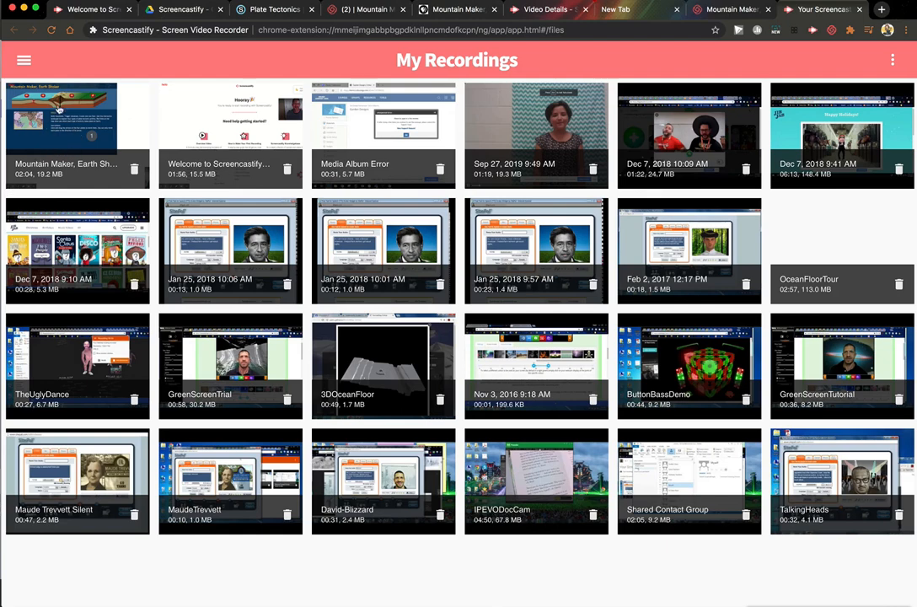